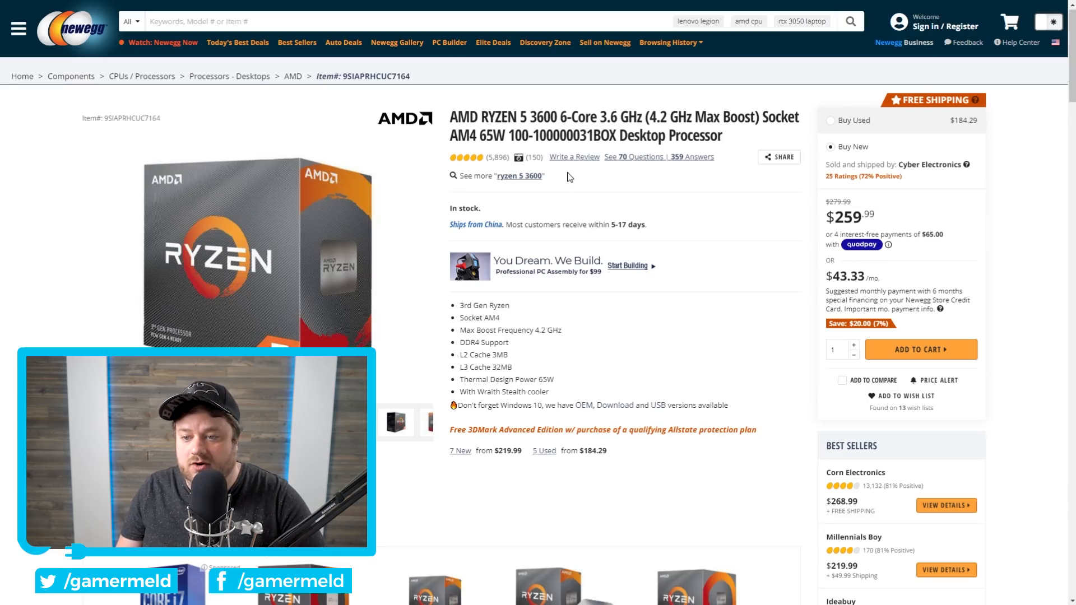
mouse_move(606, 188)
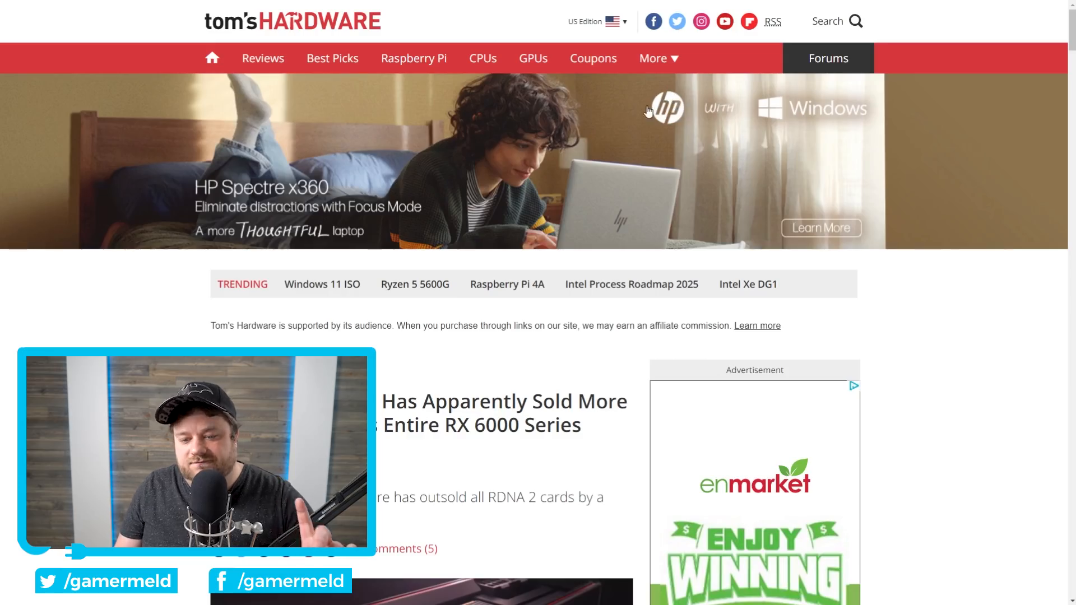
Scroll the Tom's Hardware page down and back up to the RTX 3090 vs RX 6000 article
scroll(down, 3)
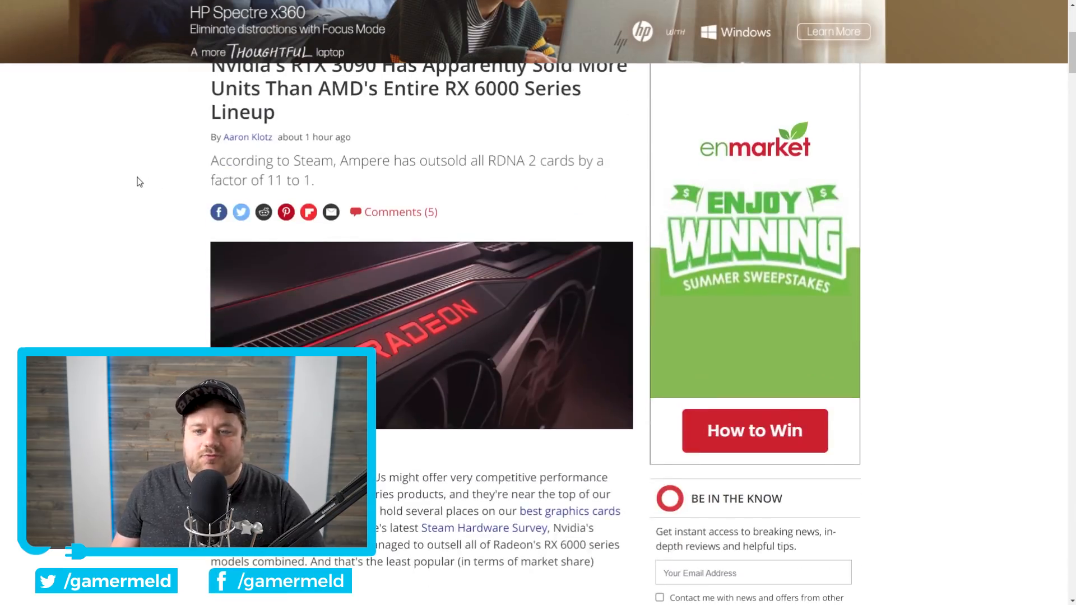
scroll(up, 3)
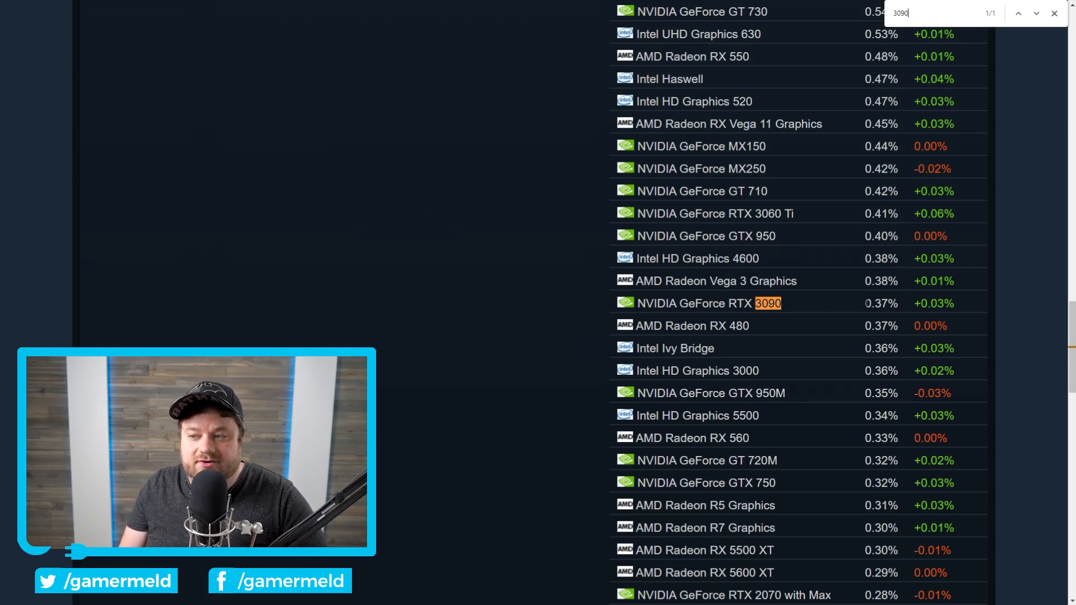
Scroll the Steam Hardware Survey GPU list down to the RTX 3090 entry at 0.37%
scroll(down, 3)
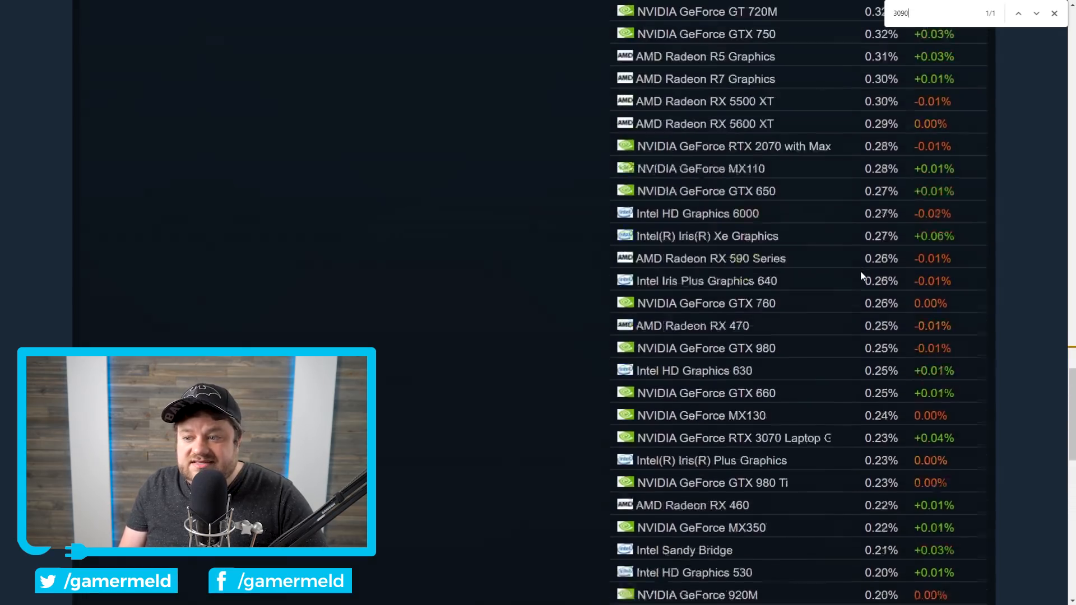
scroll(down, 3)
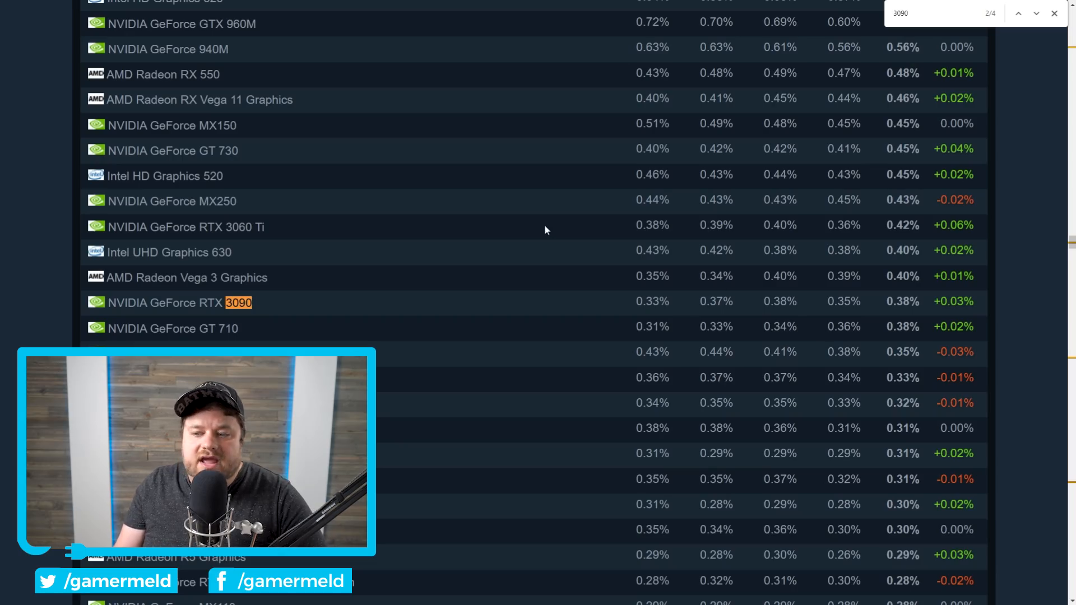
mouse_move(541, 225)
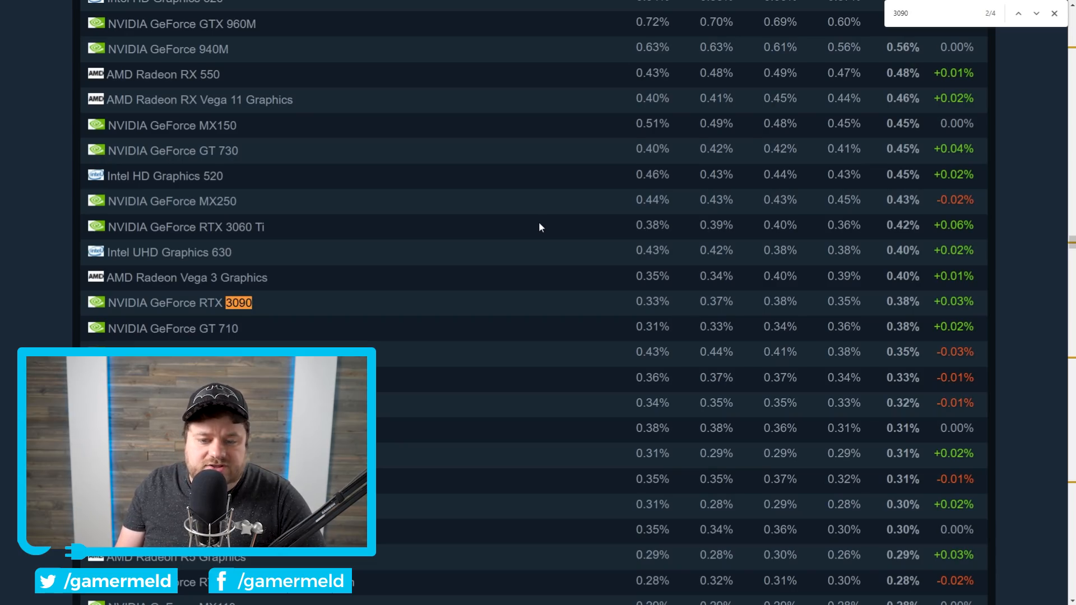
Scroll the DirectX 12 GPU table and search the page for '680', then '3090'
scroll(down, 3)
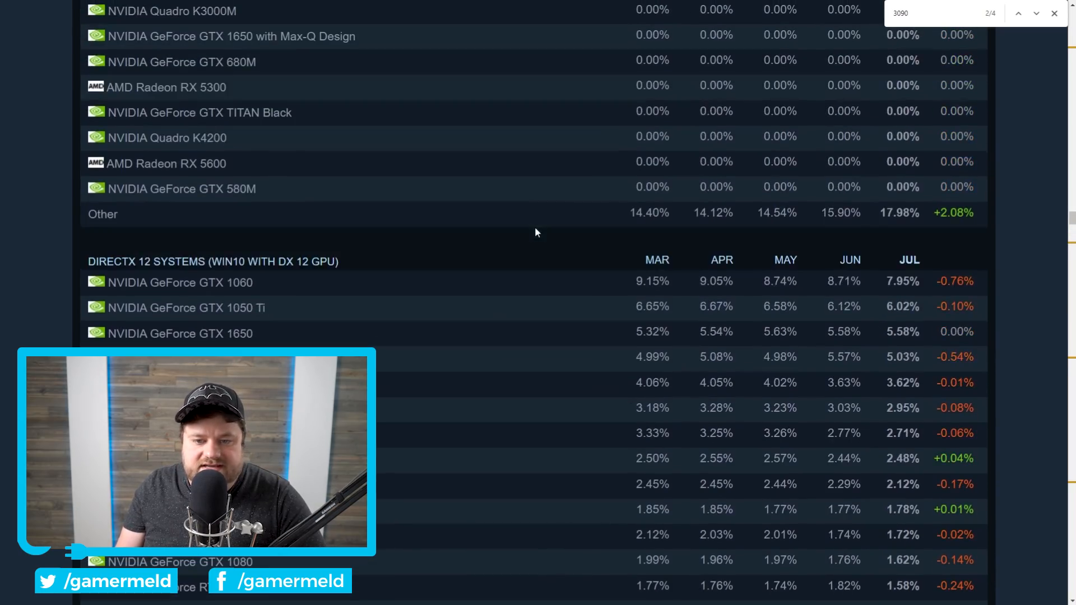
scroll(down, 3)
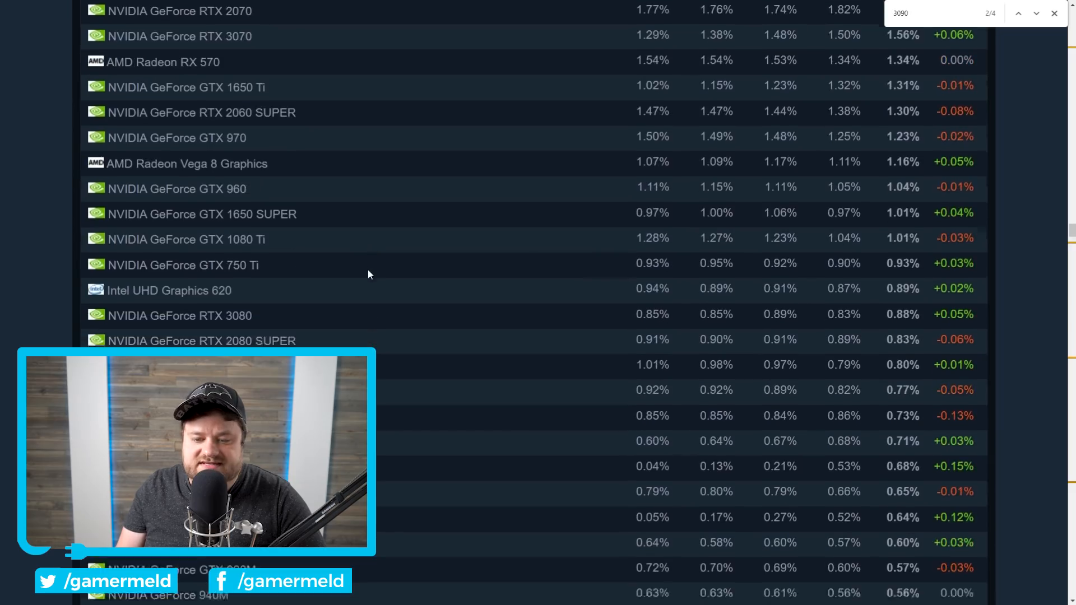
click(1035, 14)
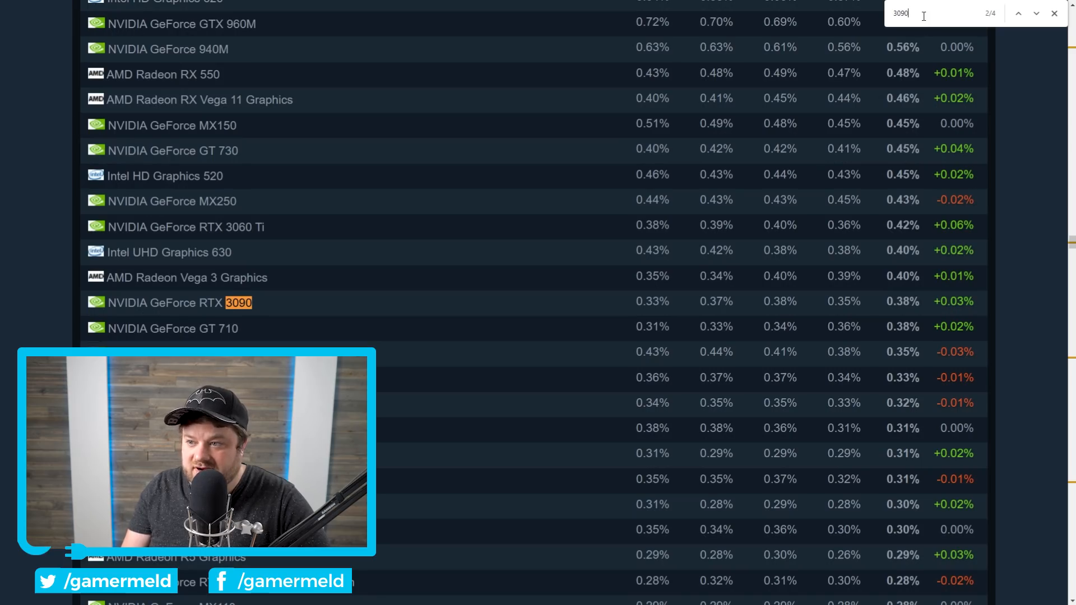
text(680)
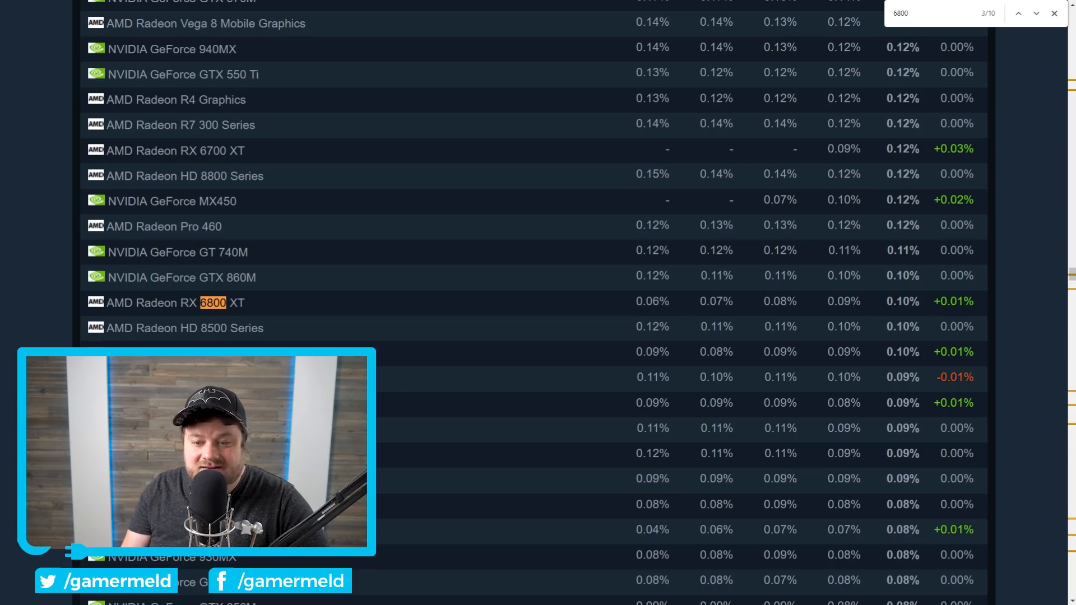
click(1036, 14)
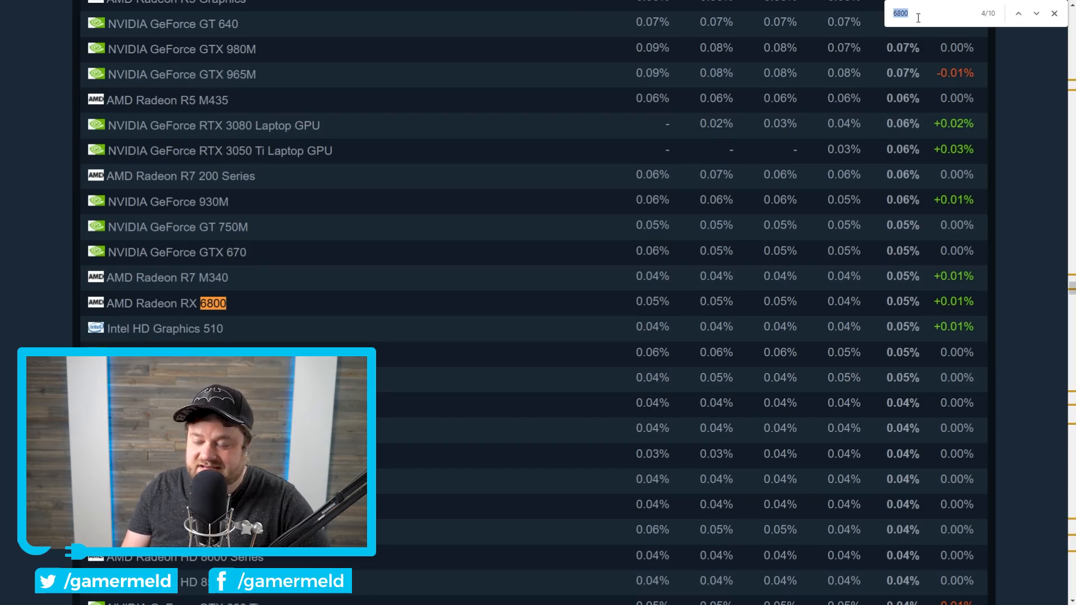
text(3090)
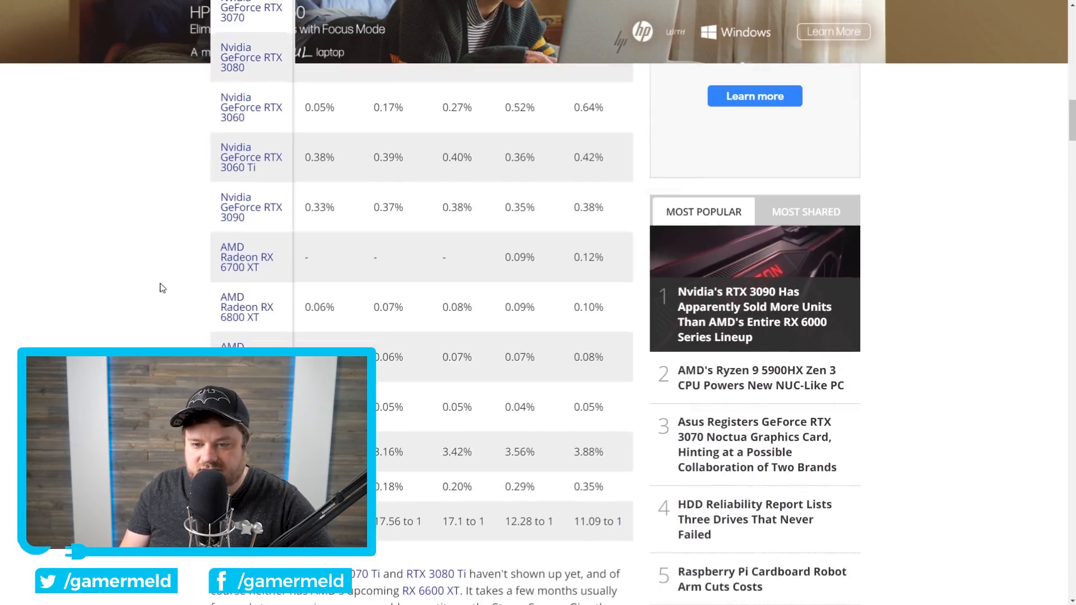
mouse_move(354, 310)
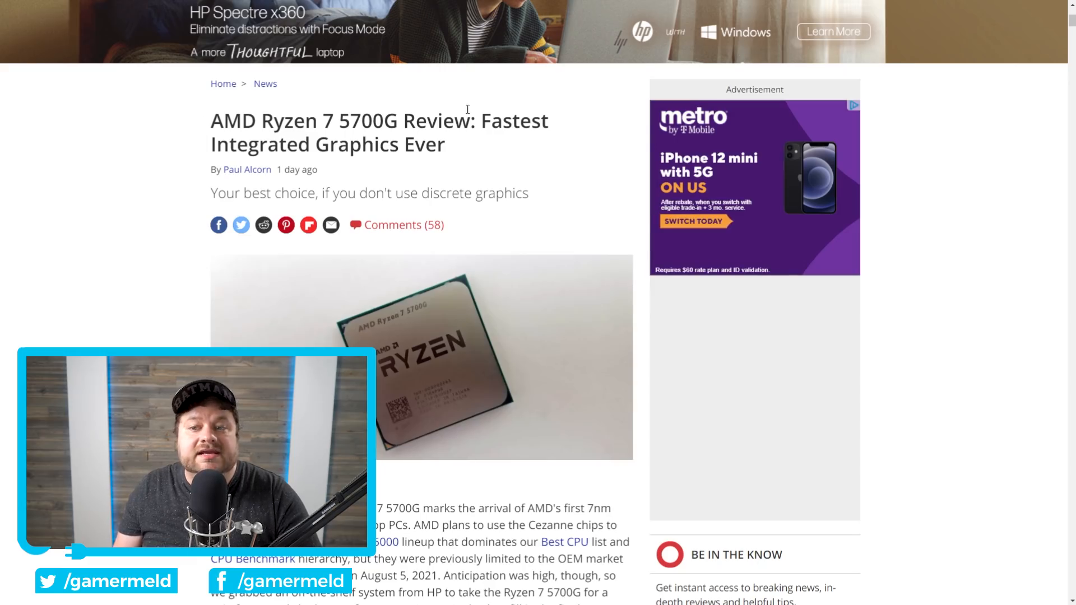
Drag within the Ryzen 7 5700G review page on Tom's Hardware
drag(482, 121, 445, 144)
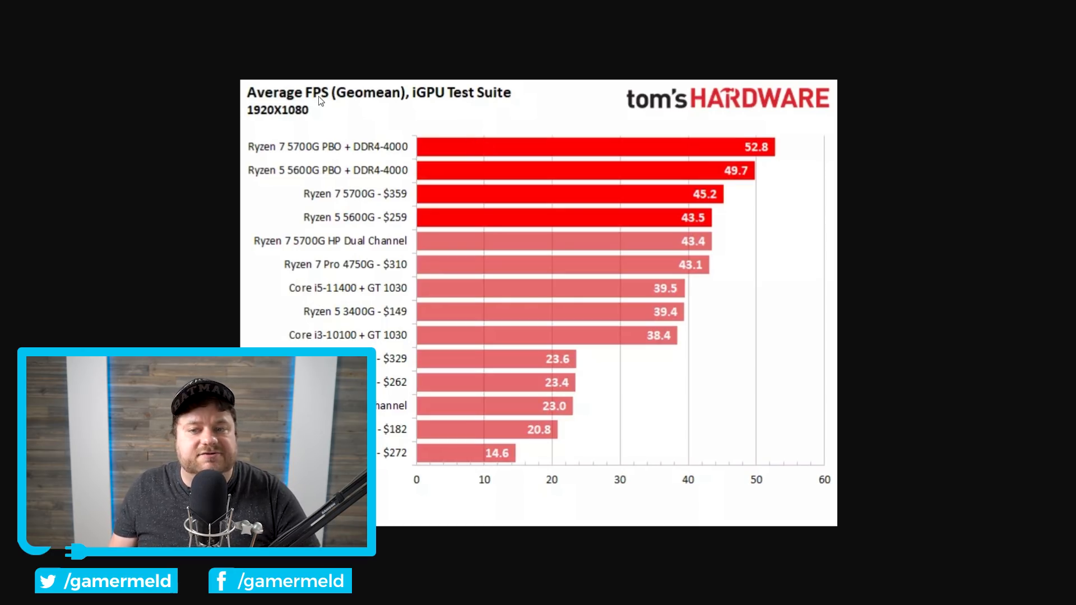
mouse_move(440, 101)
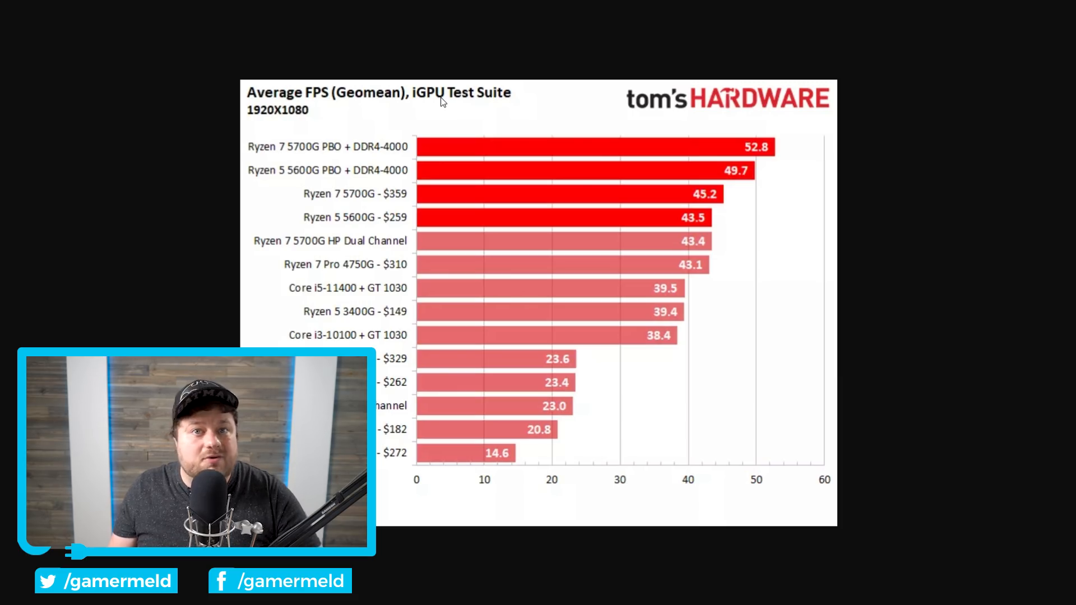
mouse_move(590, 150)
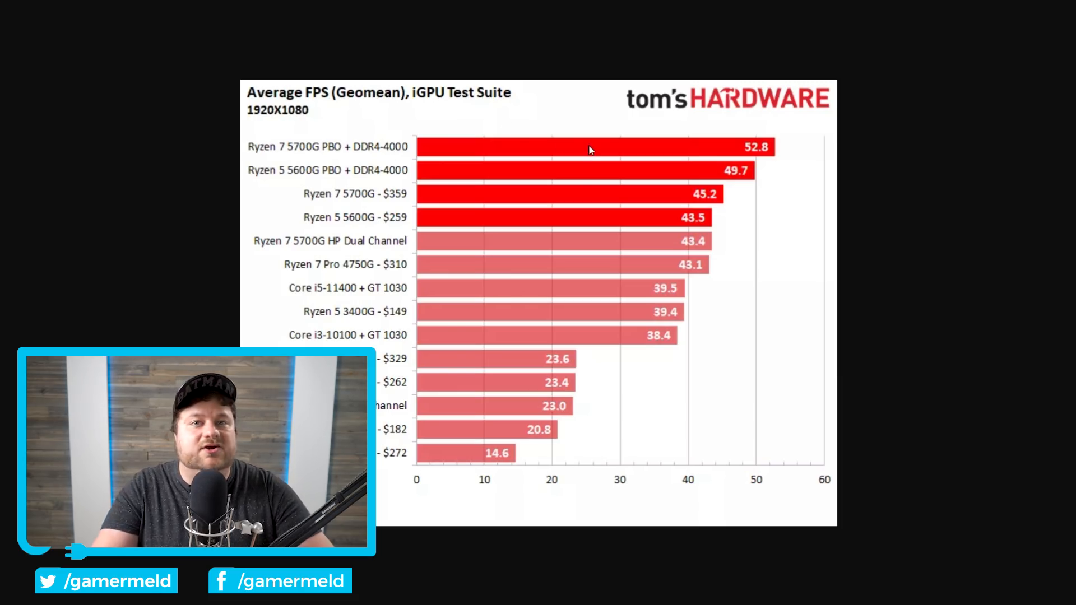
mouse_move(382, 352)
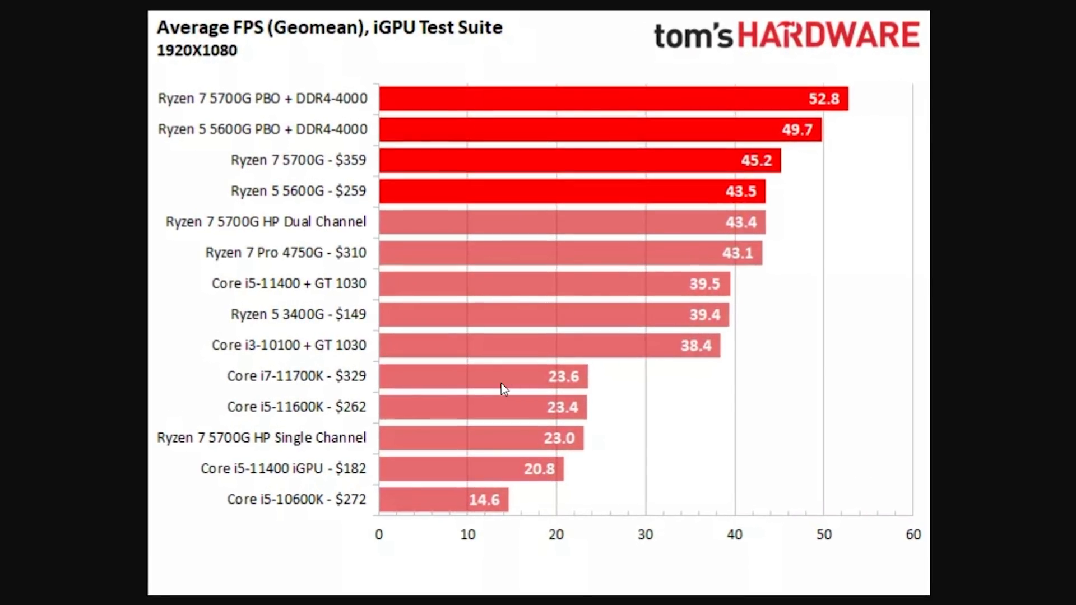
mouse_move(361, 290)
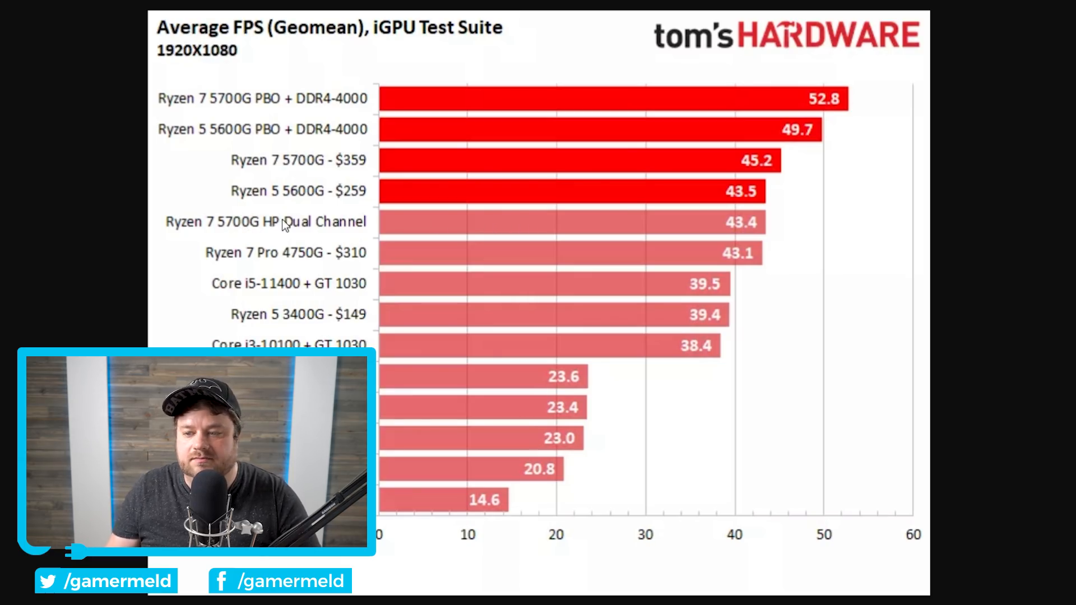
mouse_move(561, 101)
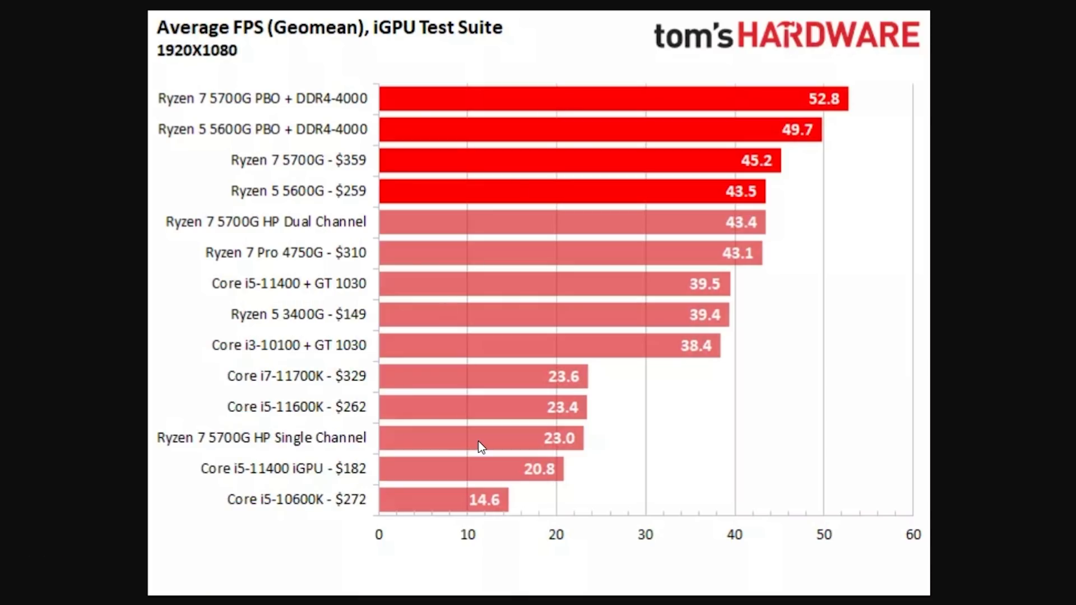
mouse_move(282, 446)
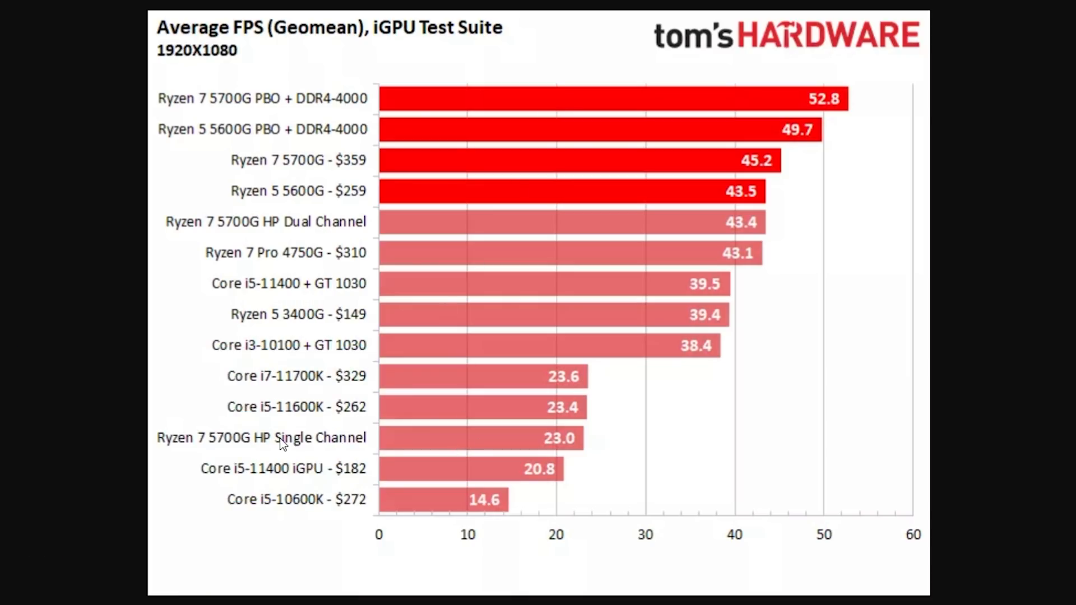
mouse_move(485, 444)
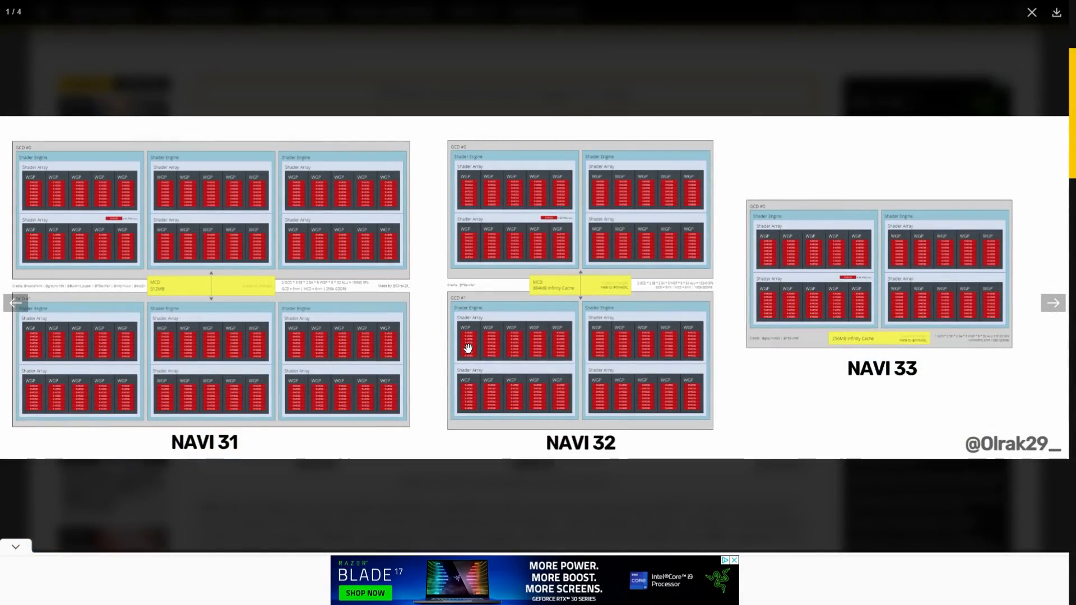
mouse_move(447, 367)
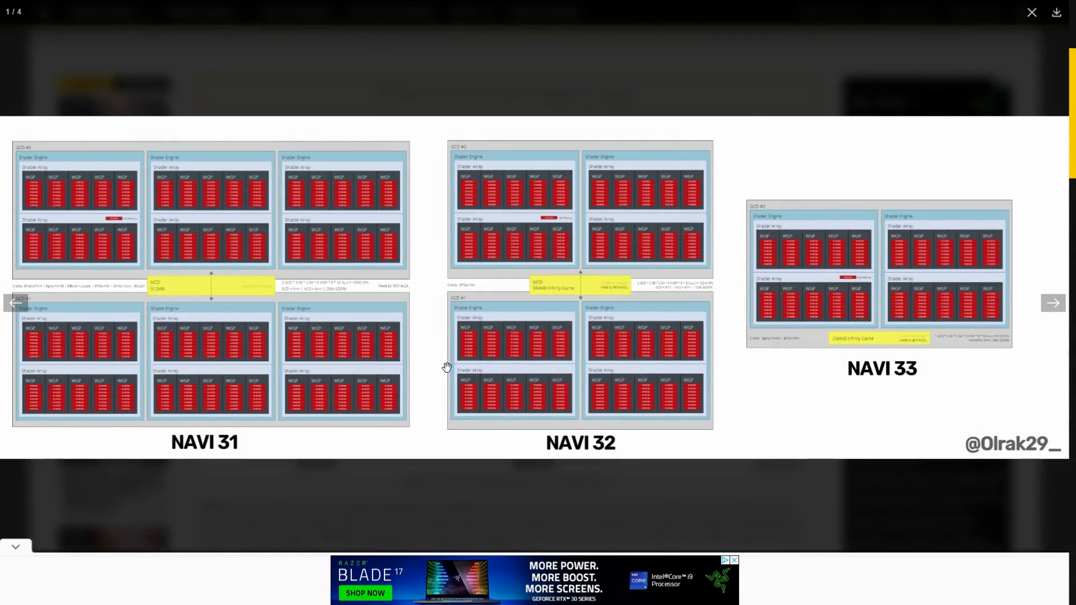
Close the diagram lightbox, scroll down, then highlight and clear the rumor-accuracy sentence
click(1033, 12)
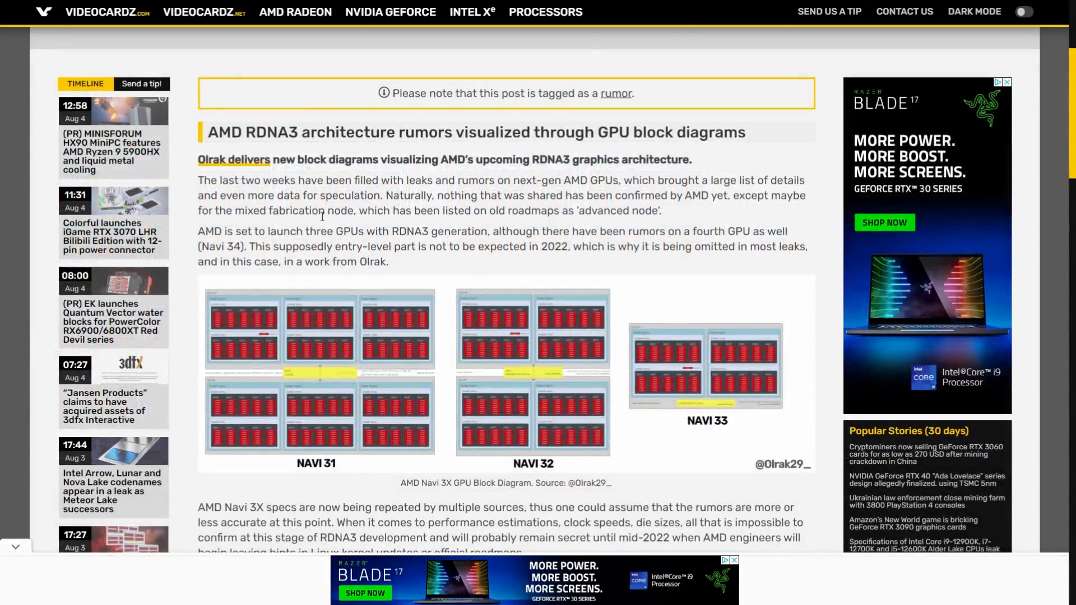
scroll(down, 3)
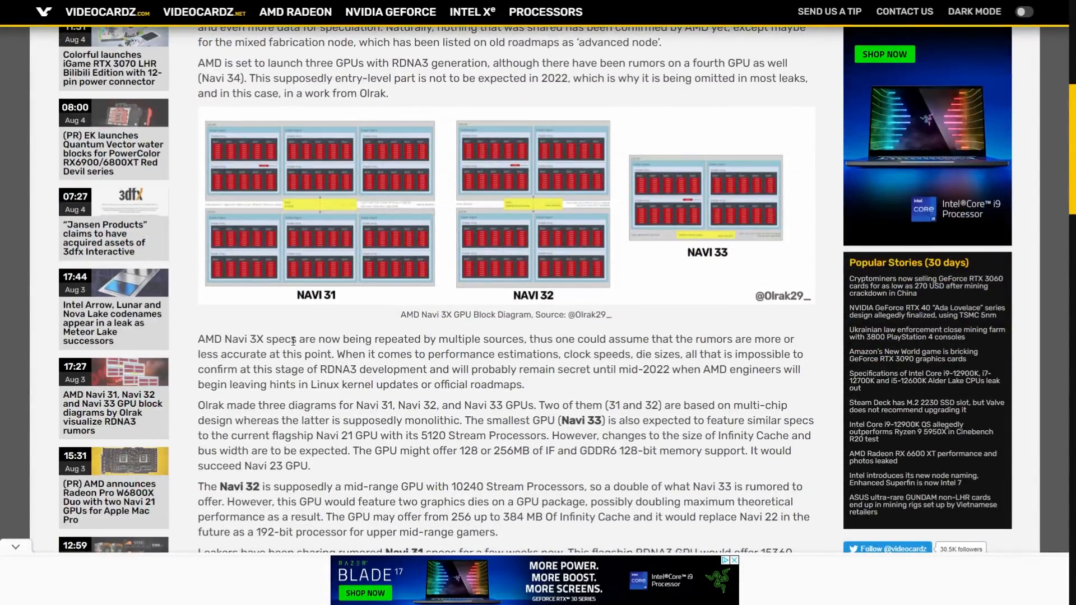
mouse_move(514, 336)
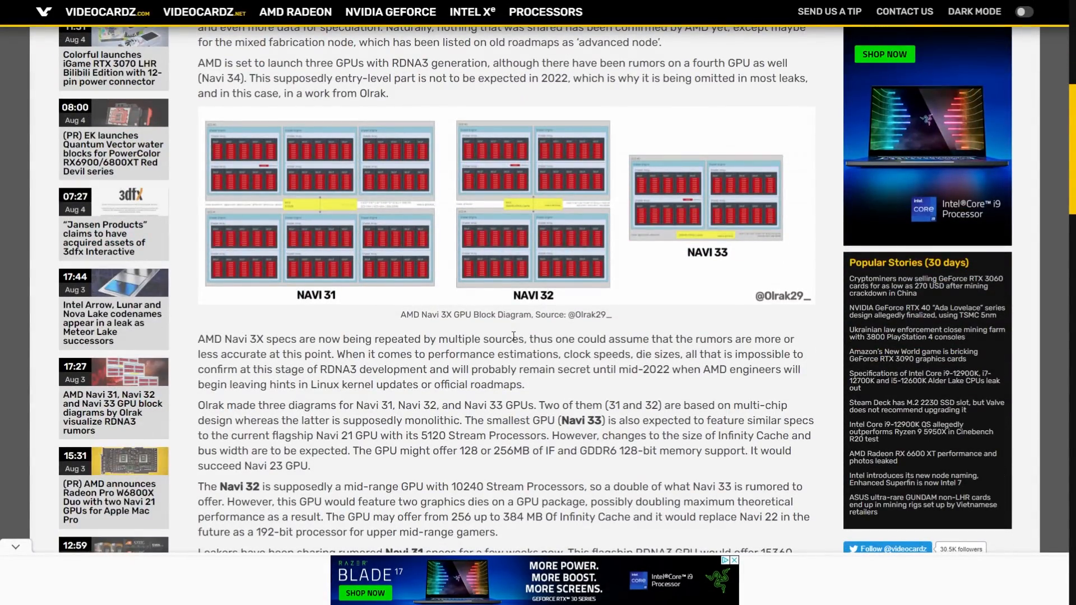
drag(536, 339, 718, 339)
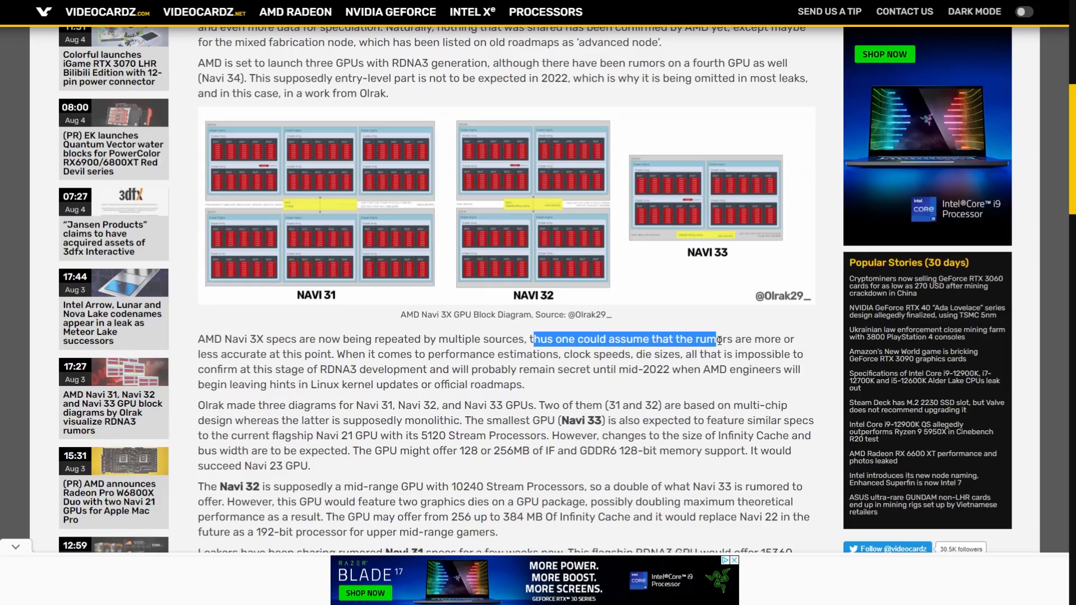
drag(716, 339, 320, 354)
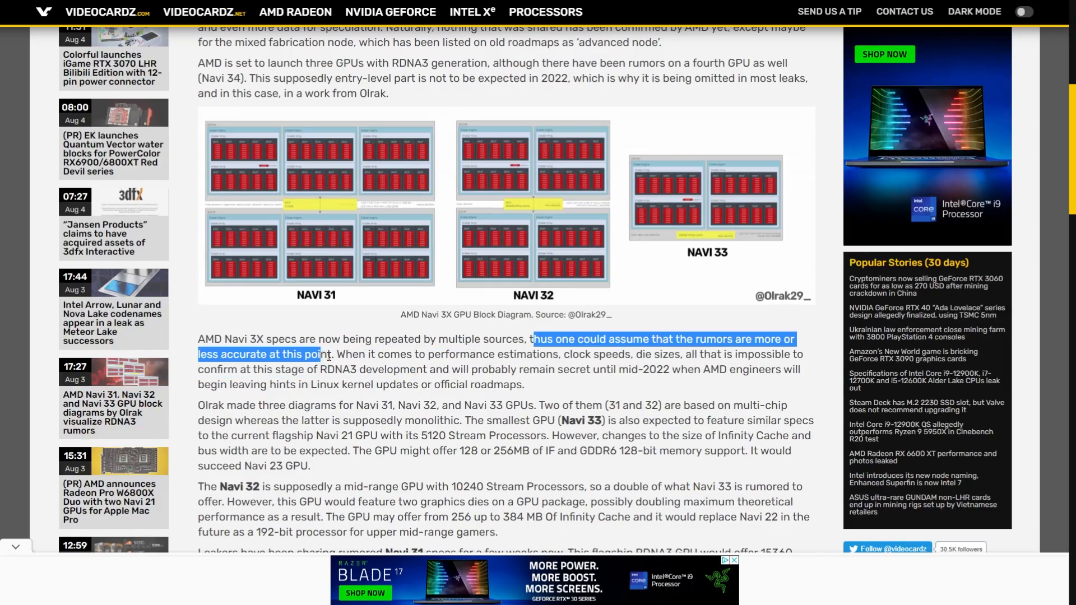
click(343, 350)
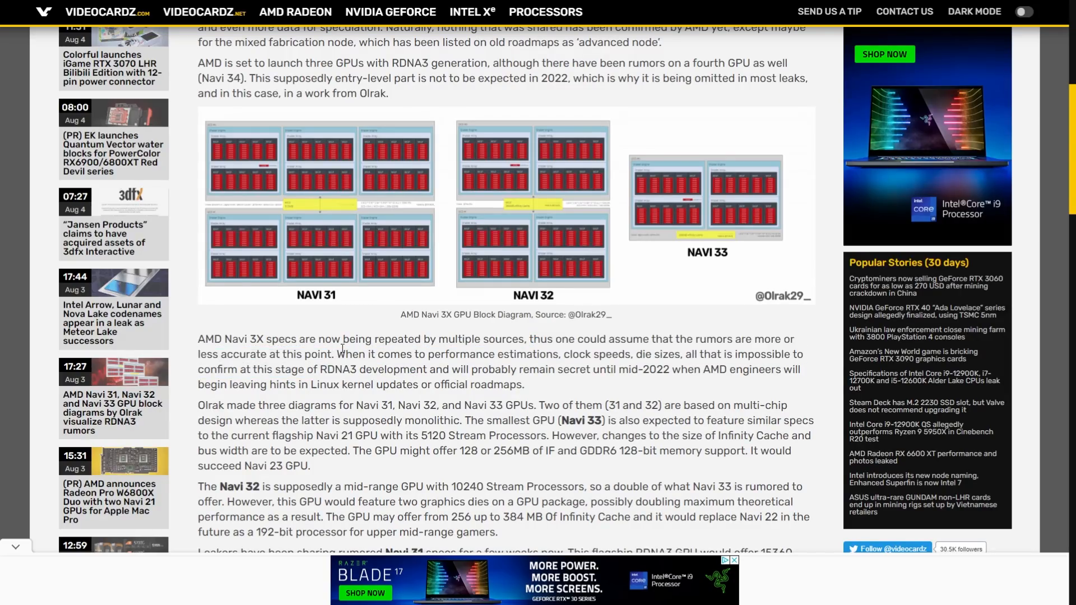
Enlarge the article image to view the NAVI 31, 32 and 33 block diagrams
click(317, 206)
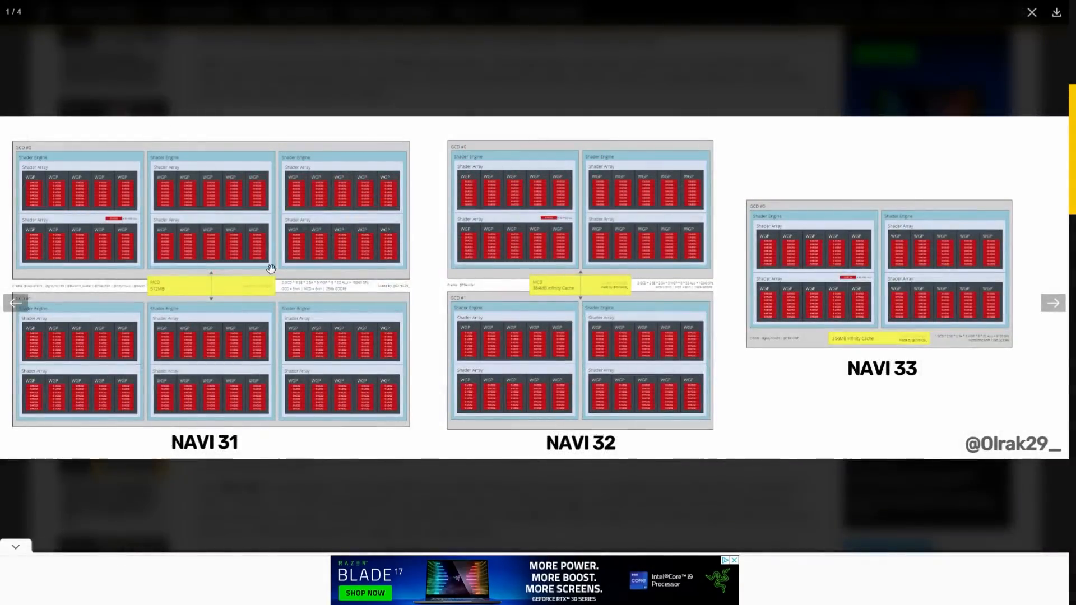
mouse_move(258, 274)
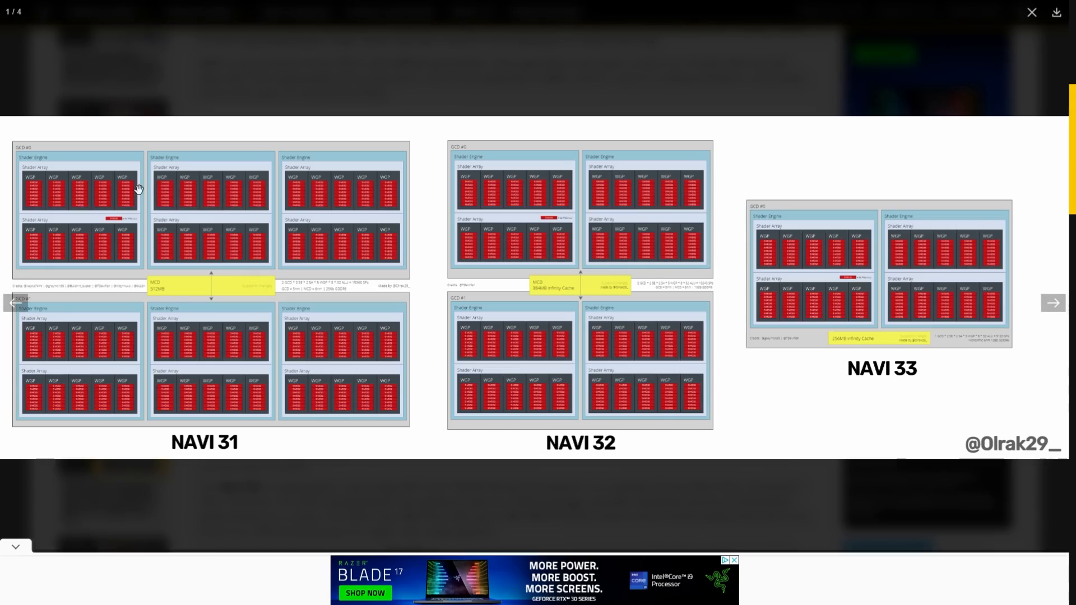
mouse_move(110, 188)
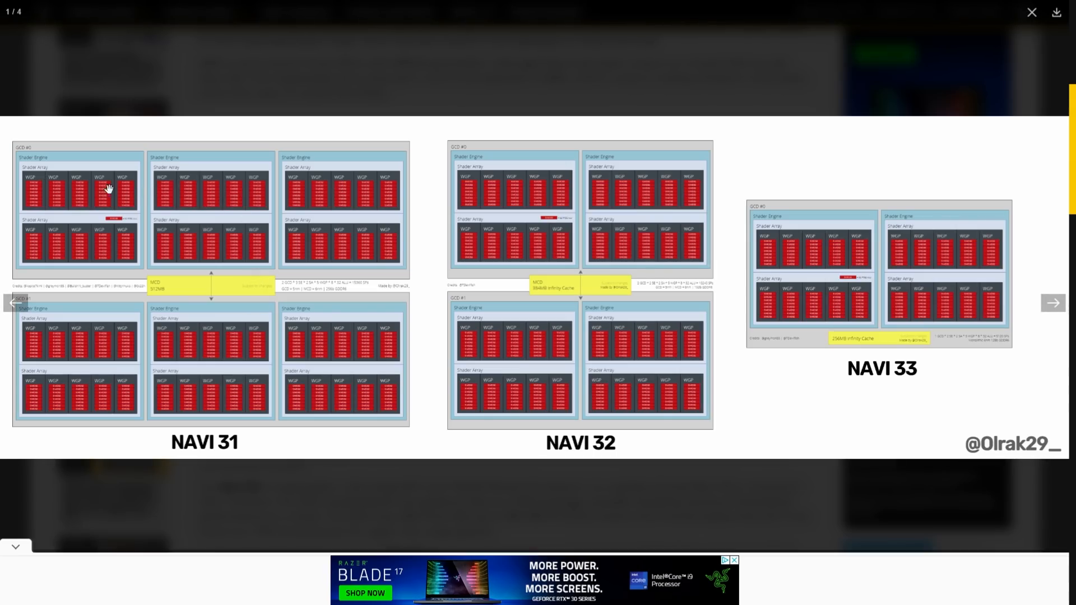
mouse_move(554, 245)
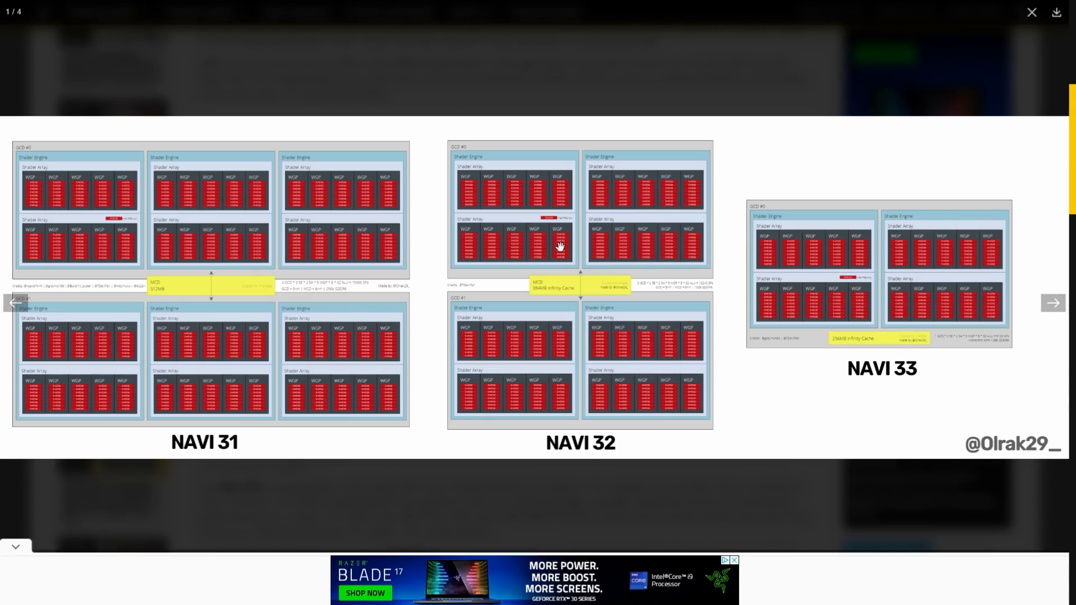
mouse_move(590, 244)
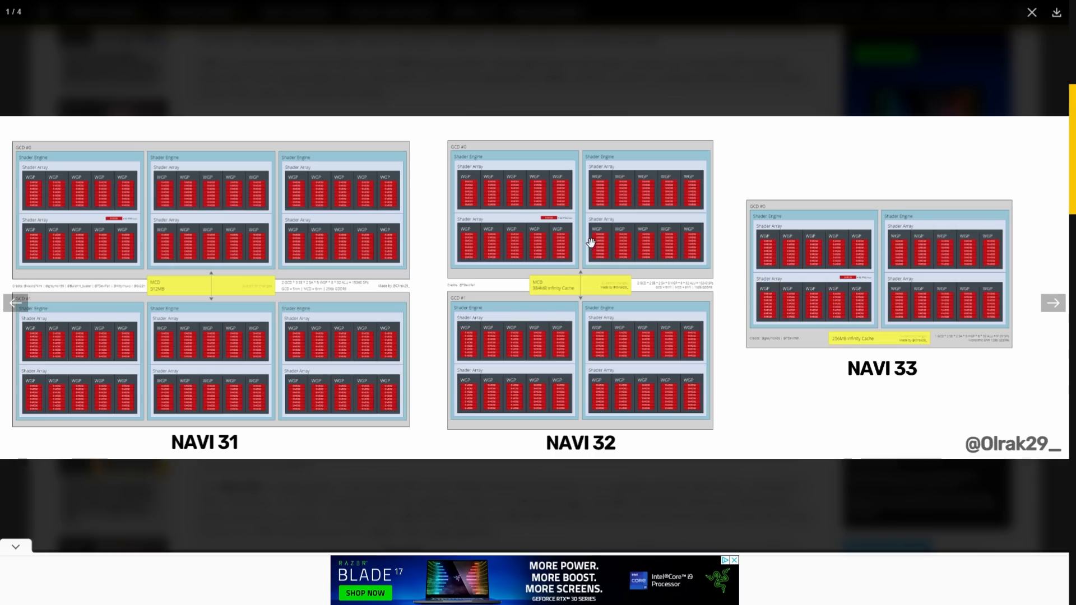
mouse_move(582, 247)
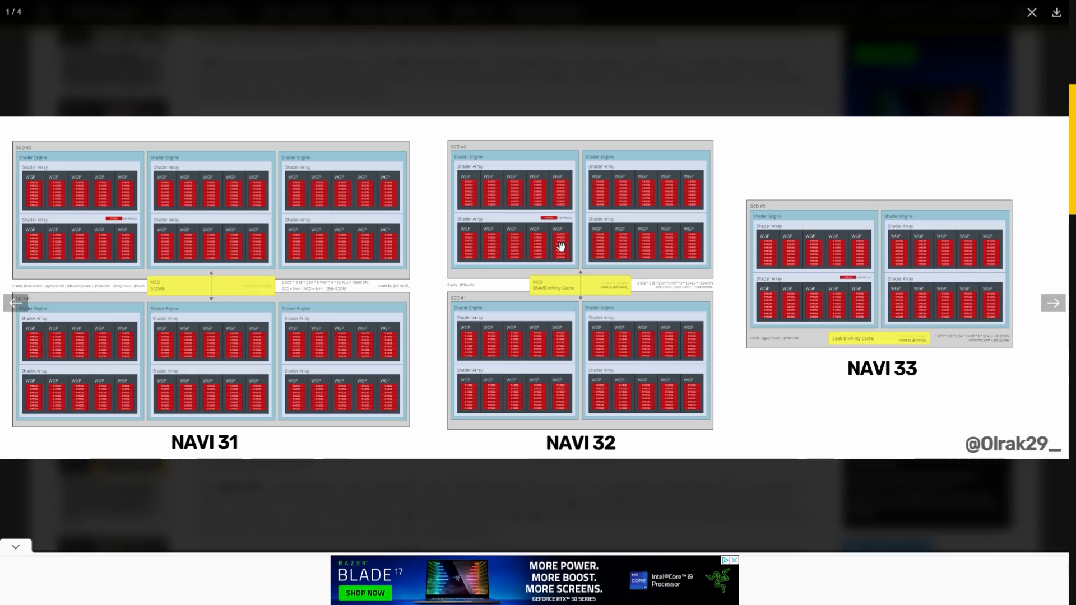
mouse_move(556, 270)
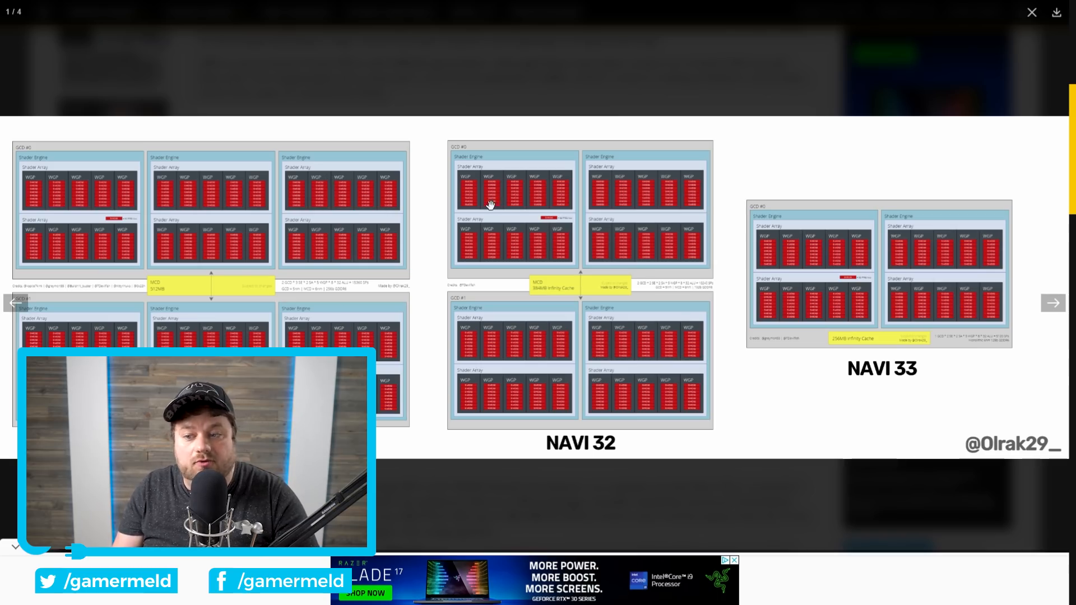
mouse_move(640, 297)
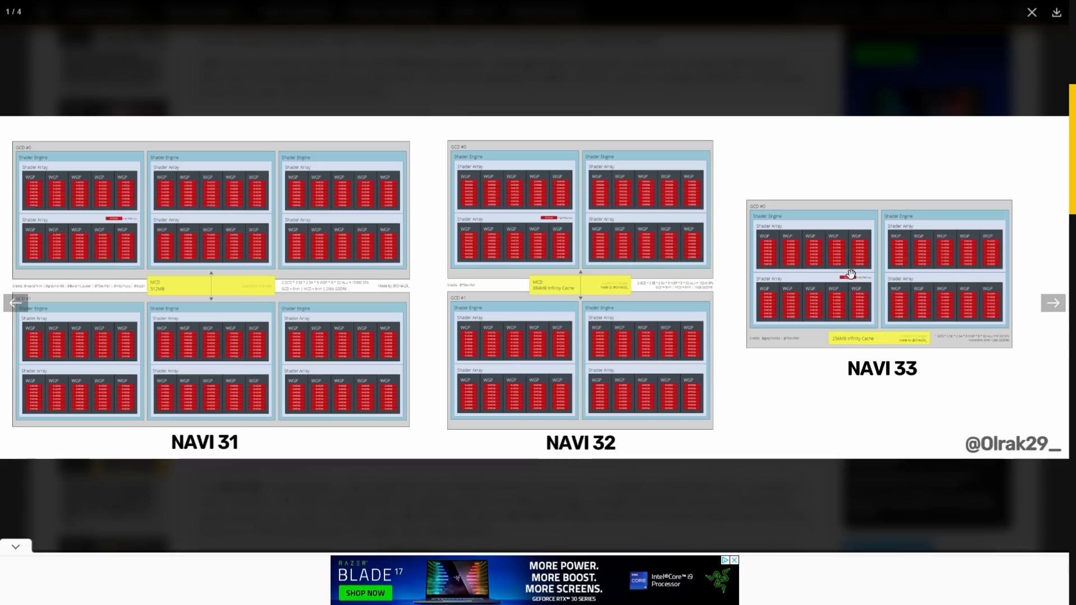
mouse_move(862, 290)
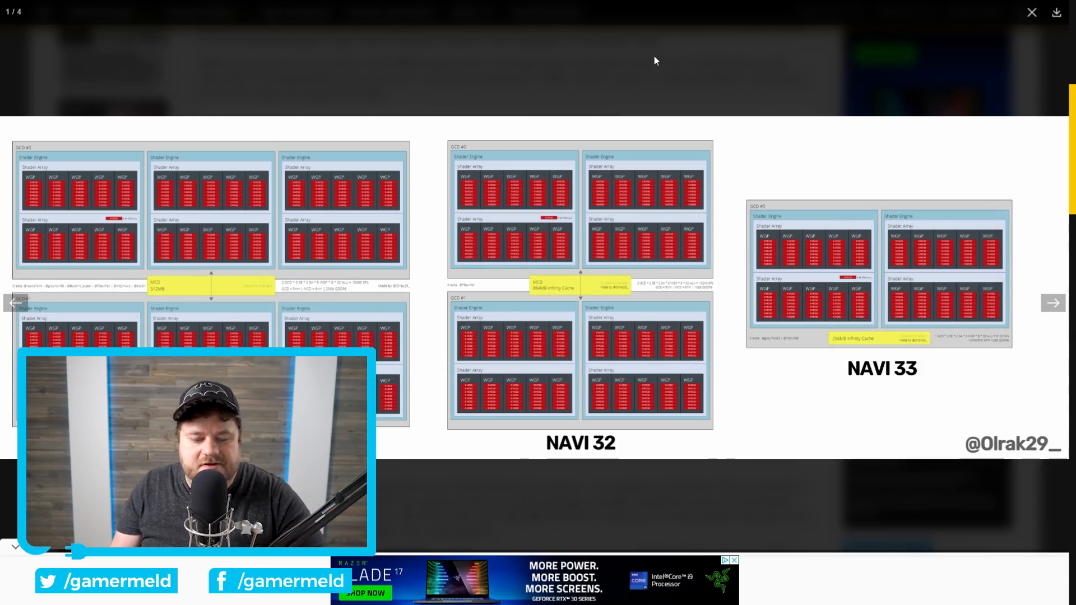
click(1031, 11)
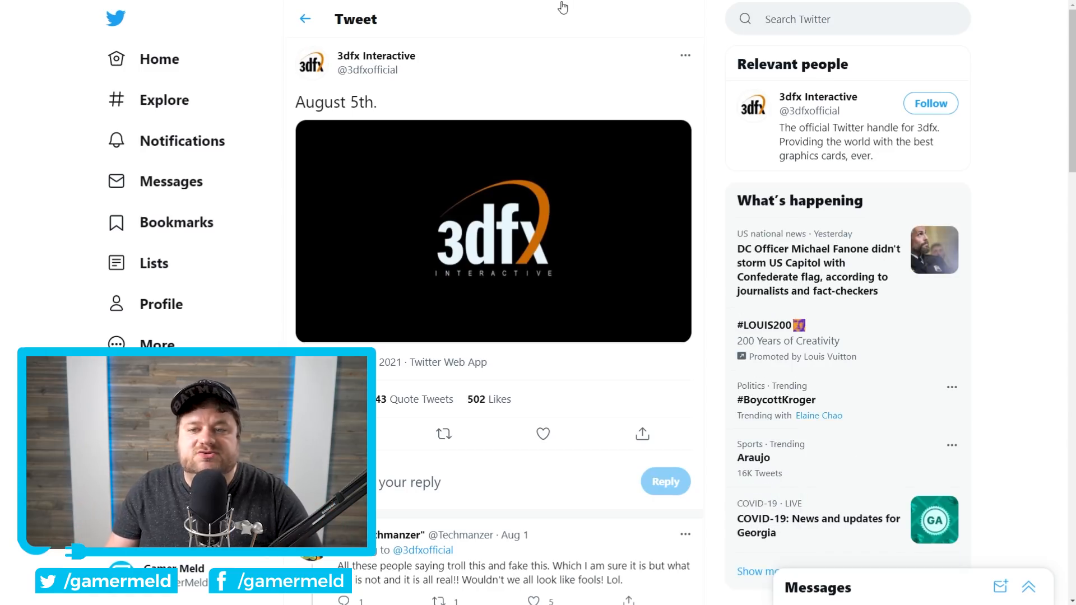
mouse_move(526, 87)
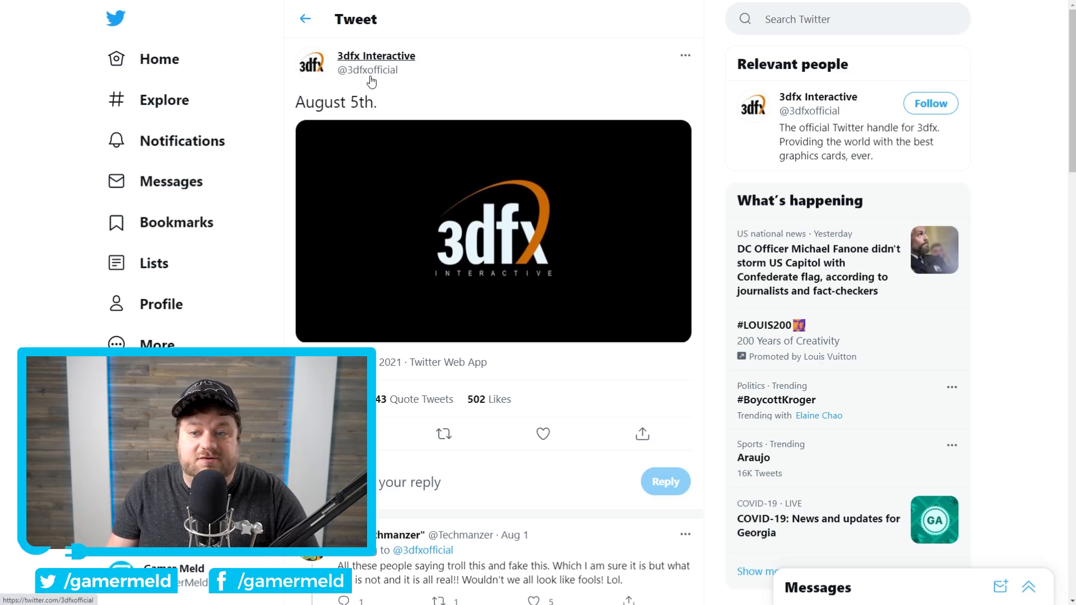
mouse_move(368, 81)
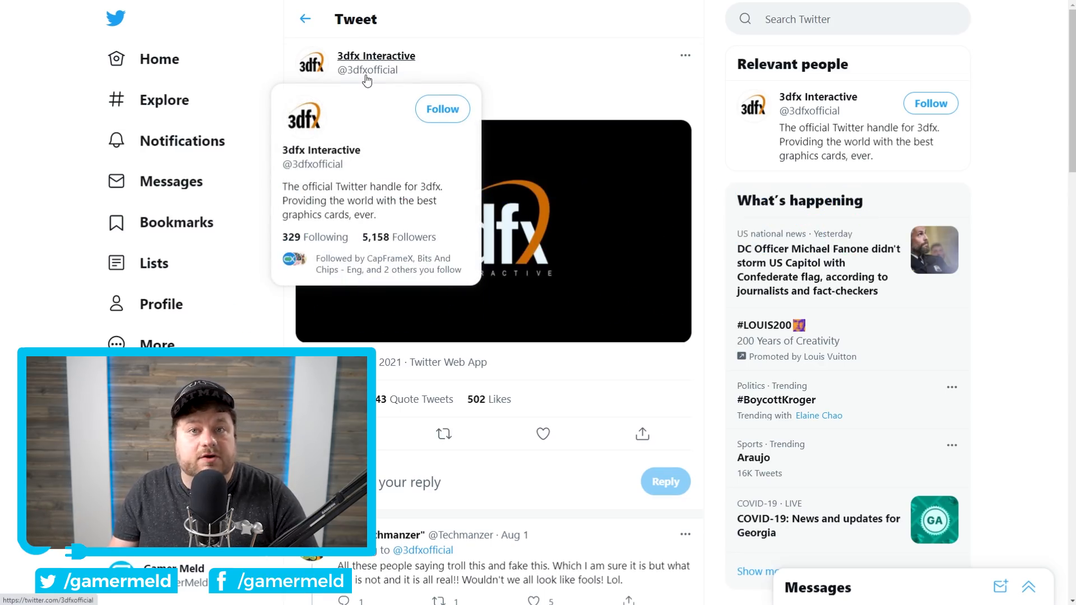
mouse_move(539, 80)
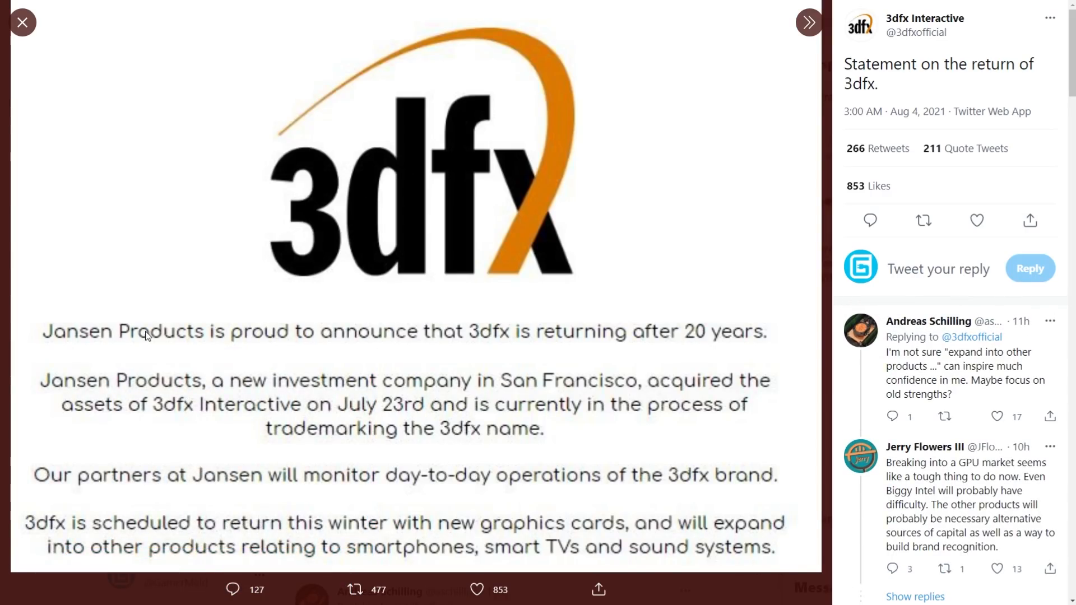
mouse_move(641, 329)
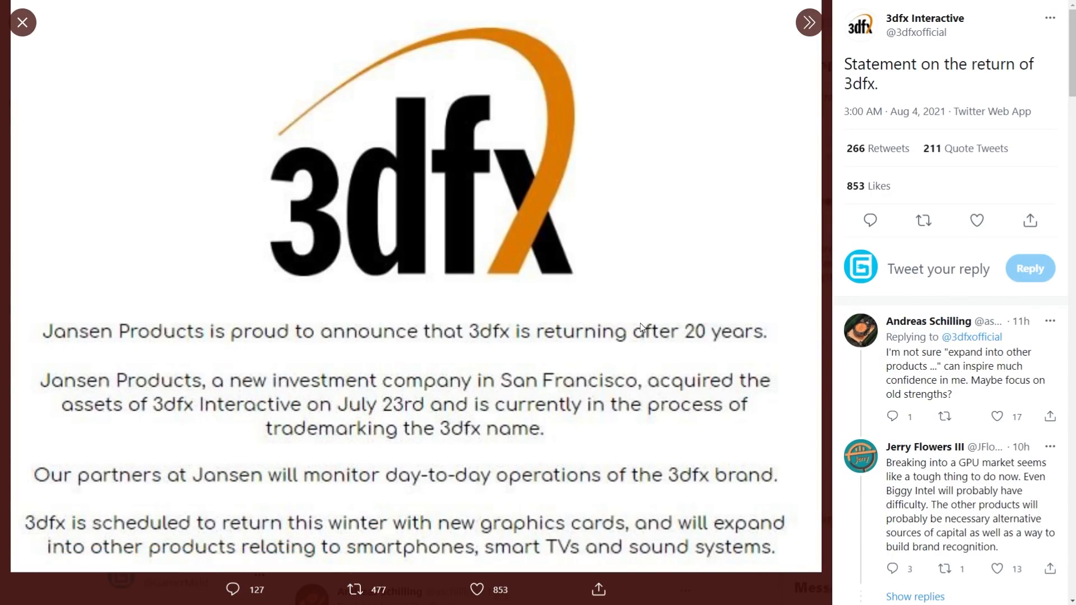
mouse_move(638, 329)
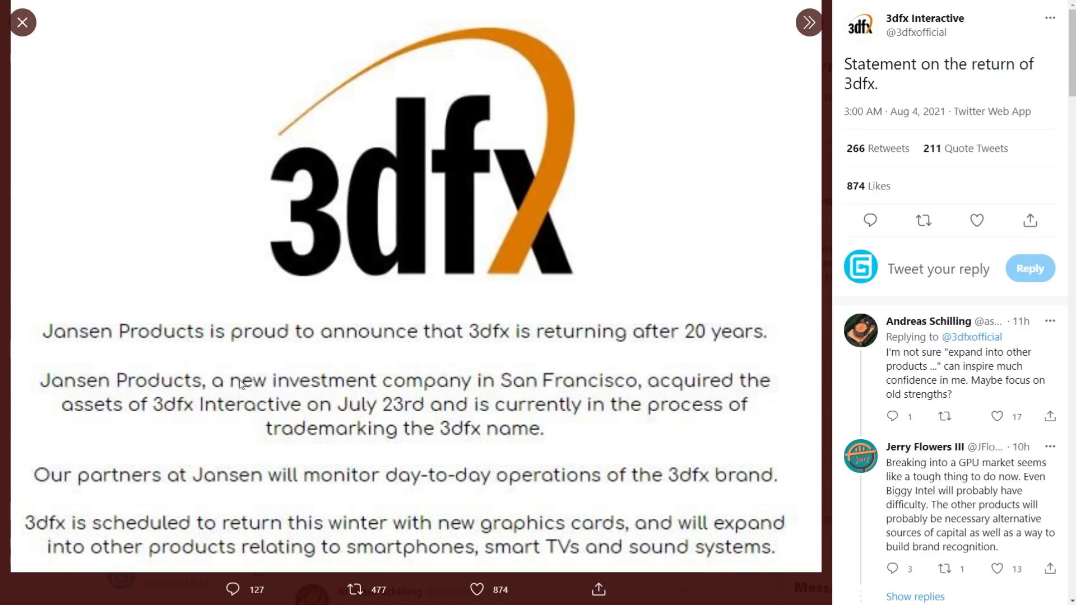
mouse_move(701, 385)
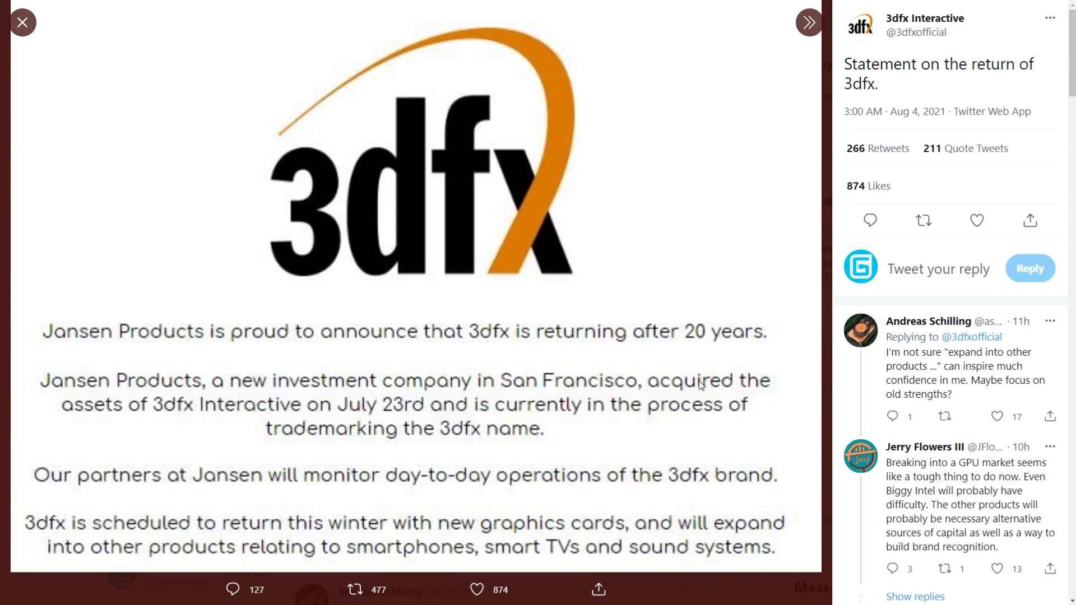
mouse_move(219, 414)
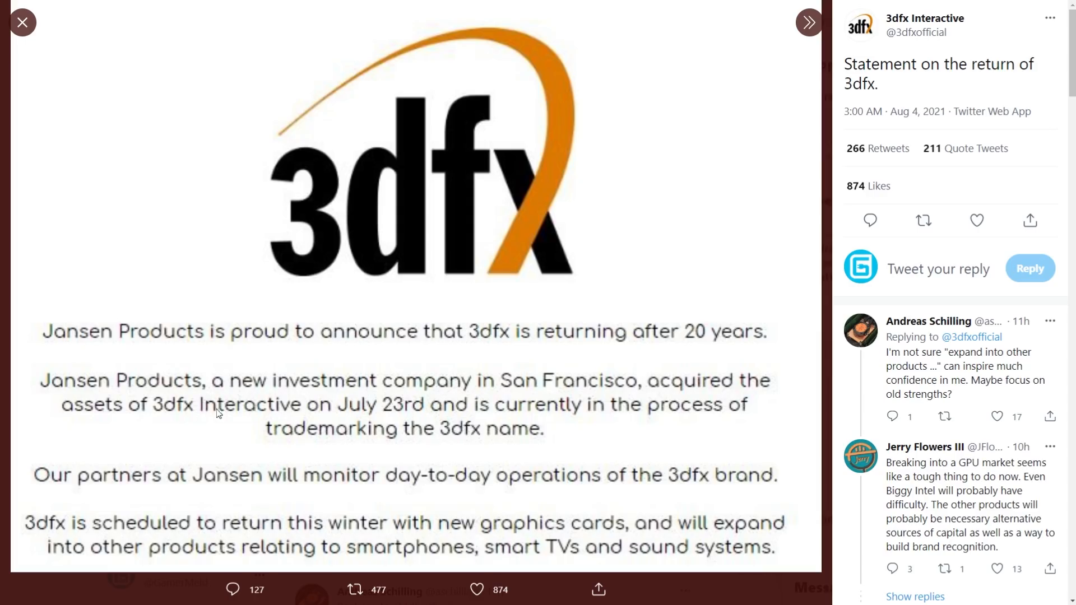
mouse_move(490, 412)
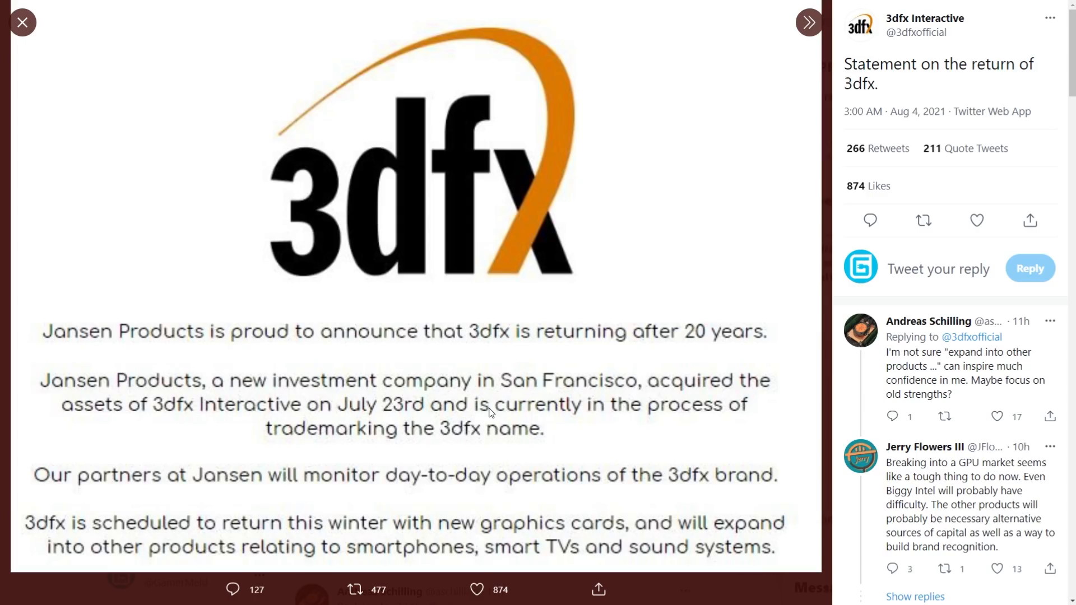
mouse_move(312, 435)
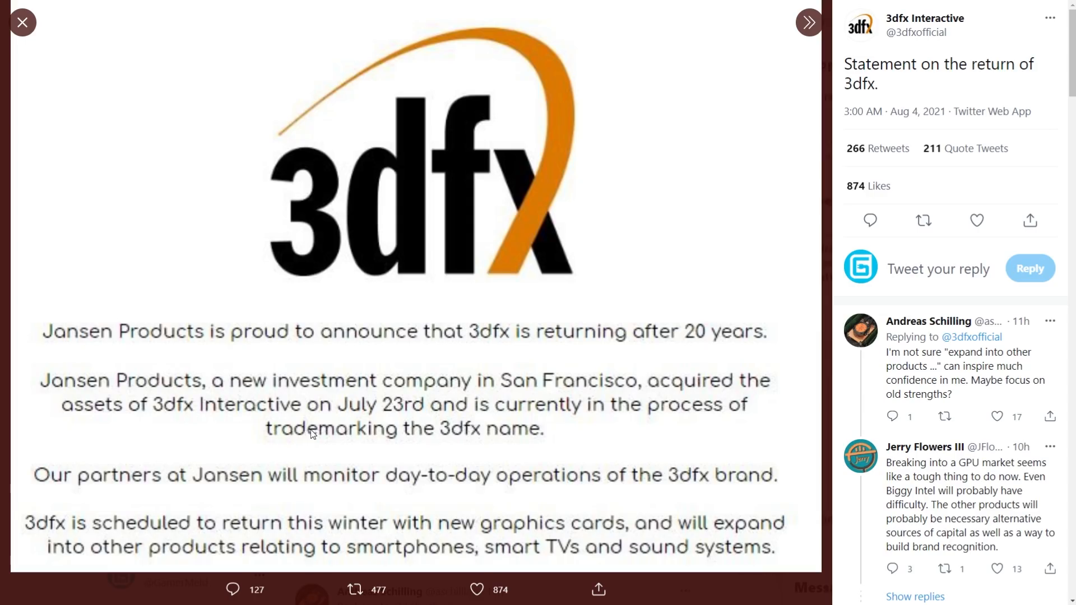
mouse_move(408, 416)
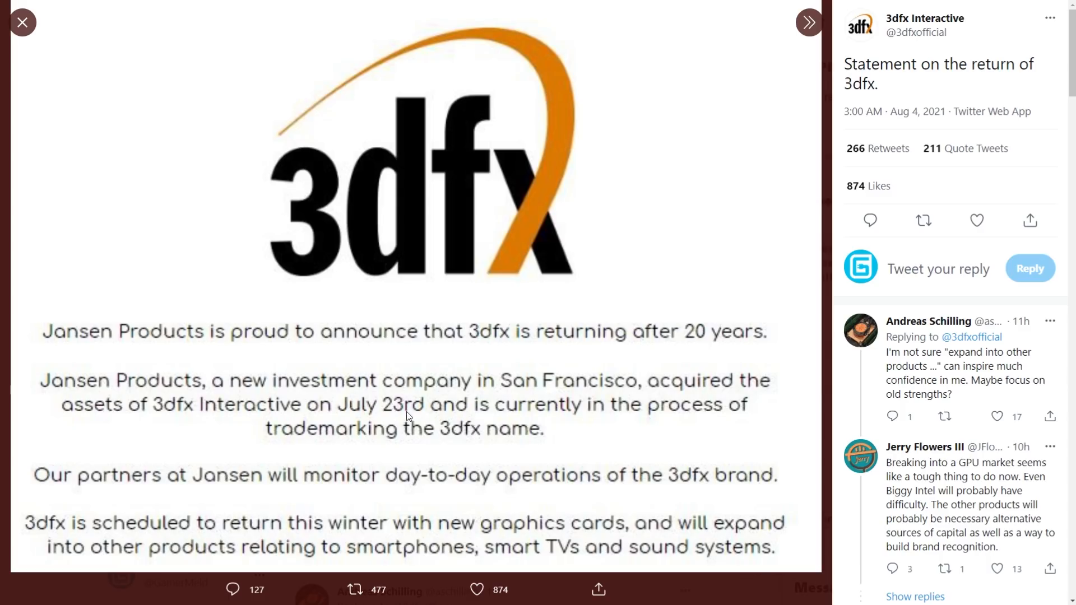
mouse_move(363, 528)
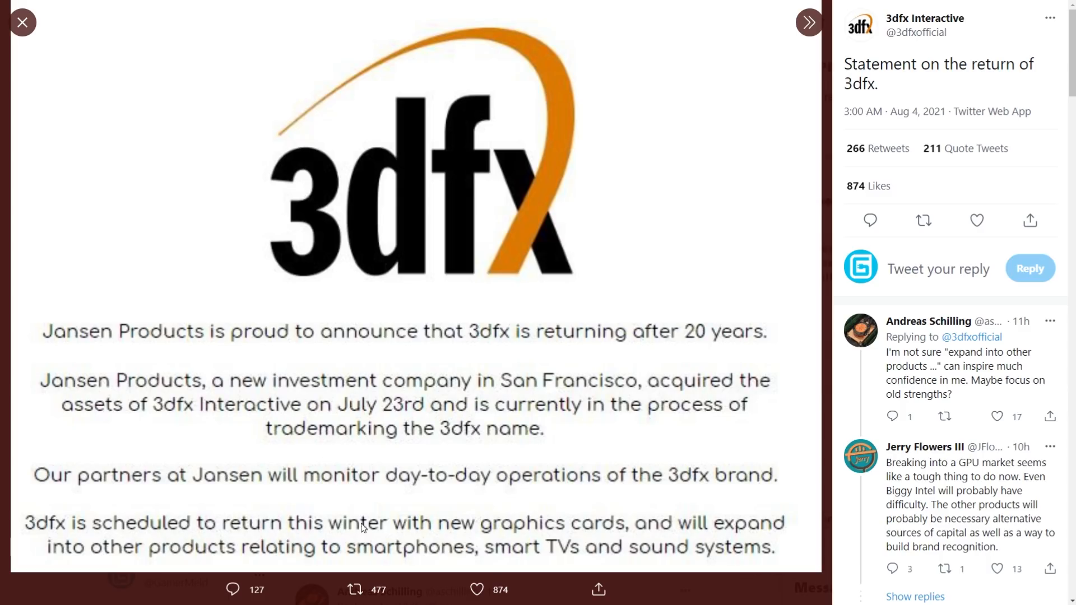
mouse_move(725, 527)
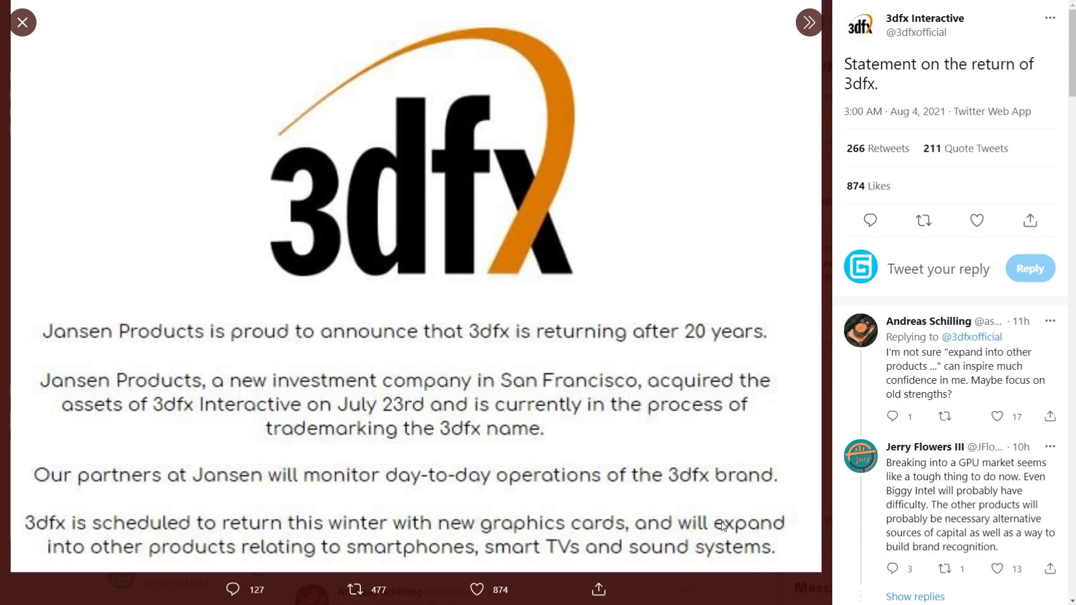
mouse_move(334, 551)
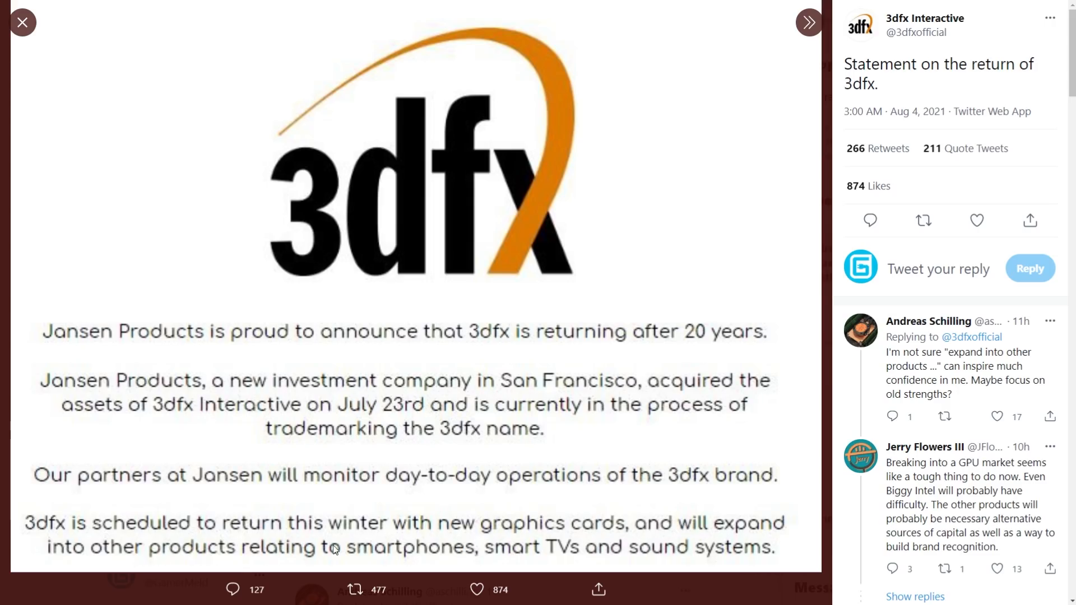
mouse_move(679, 521)
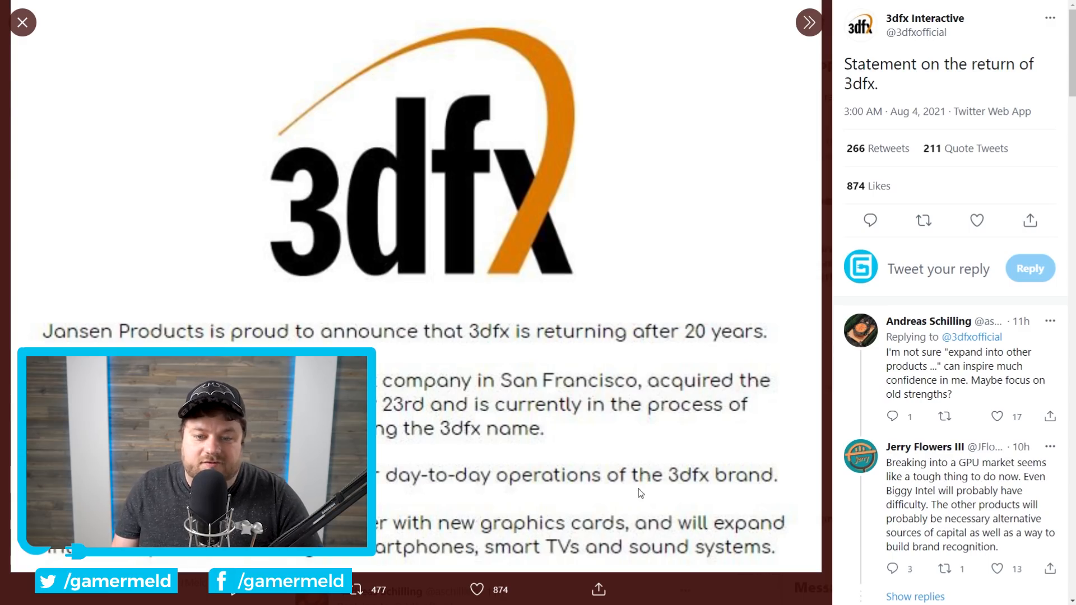
mouse_move(58, 339)
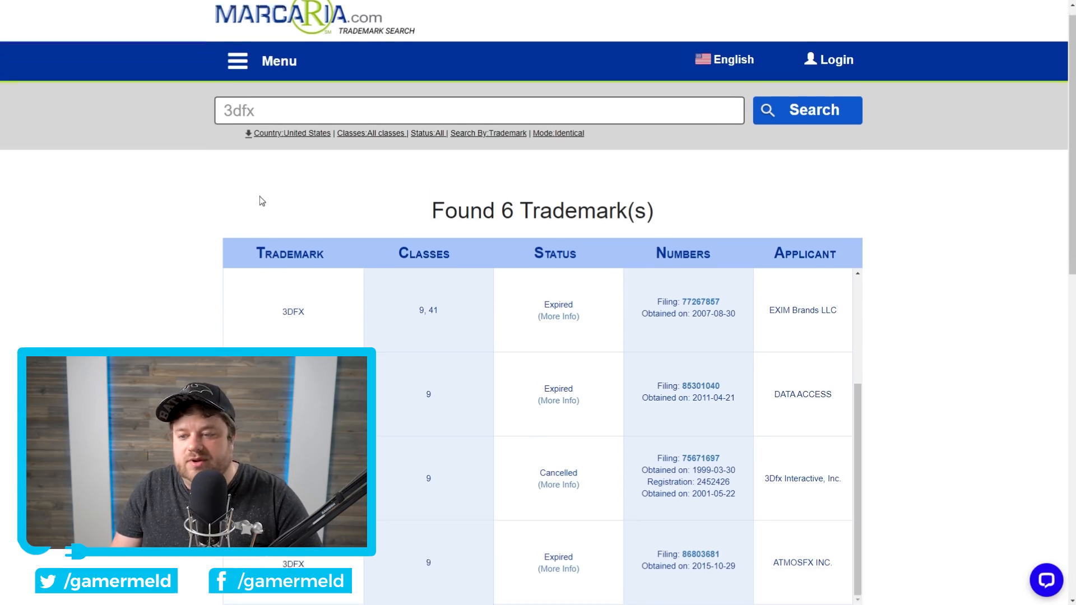
Scroll Marcaria's '3dfx' results down to the expired Data Access 3dFX logo trademark
scroll(down, 3)
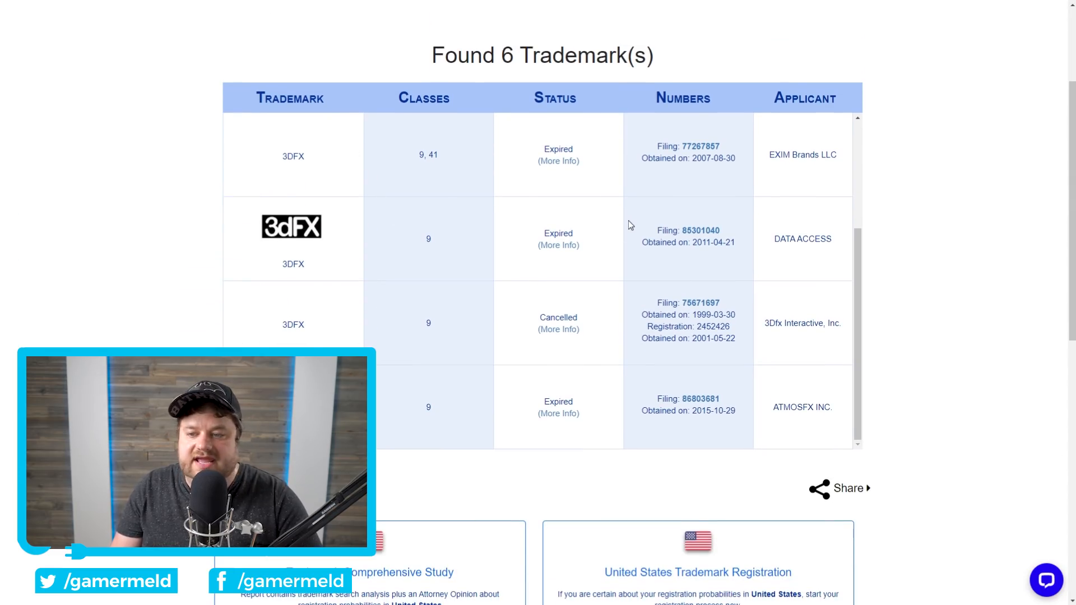
mouse_move(588, 244)
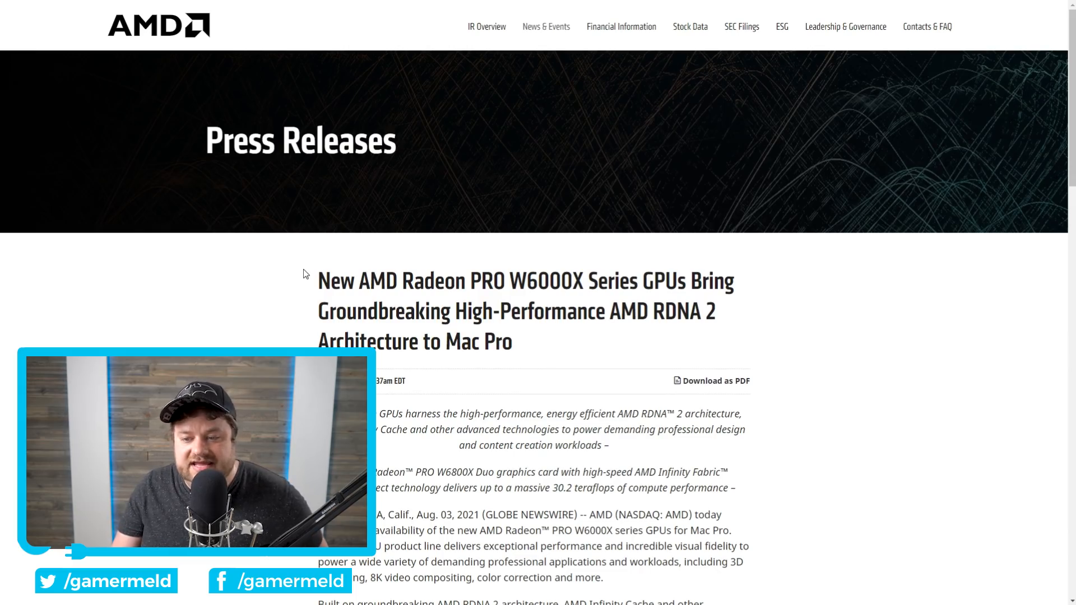
Scroll down through AMD's Radeon PRO W6000X Mac Pro press release
scroll(down, 3)
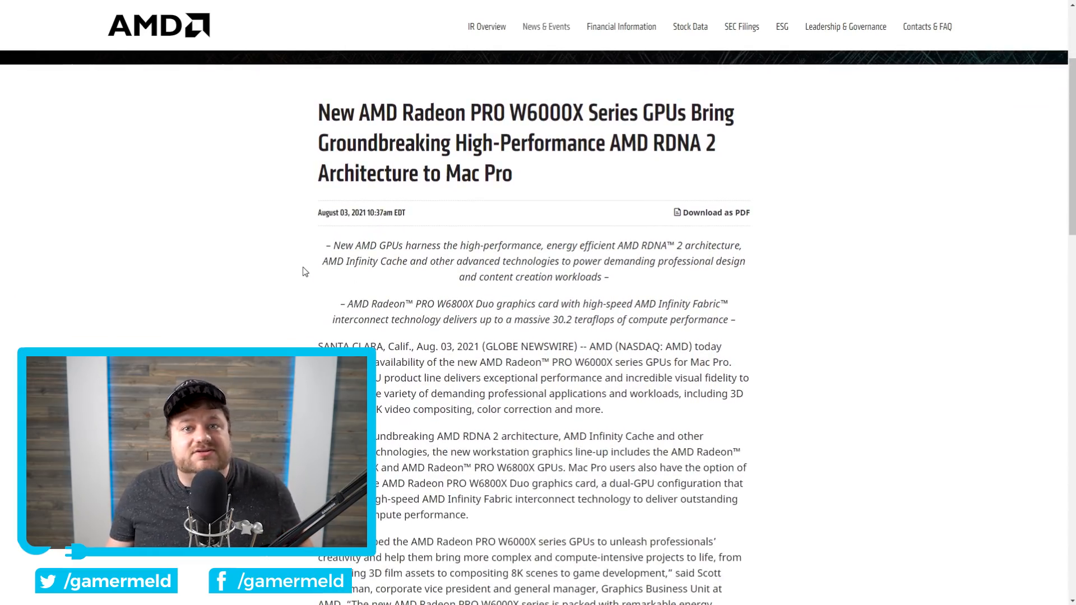
scroll(down, 3)
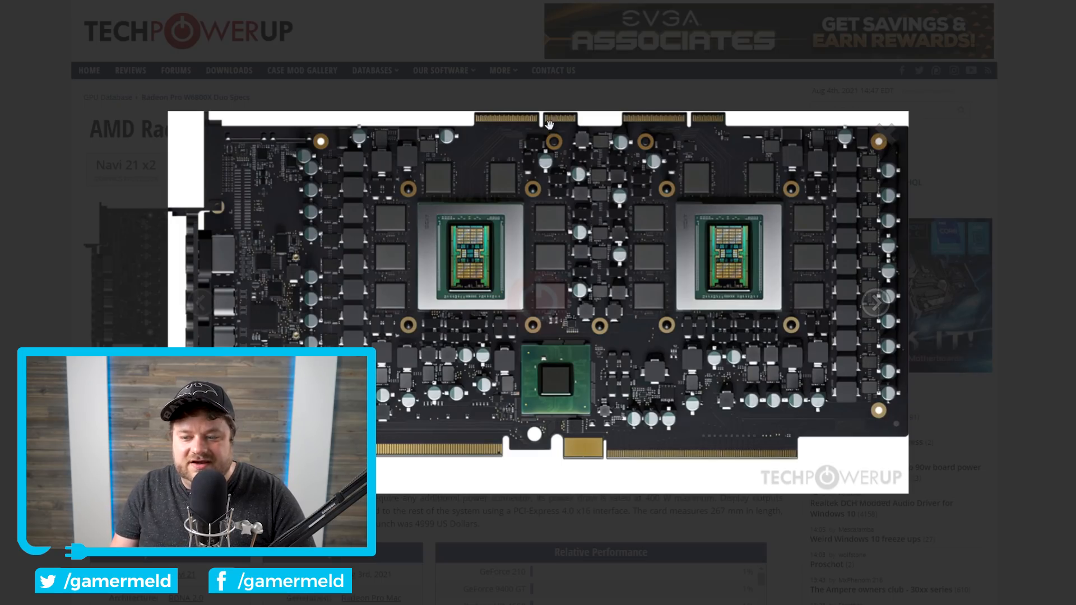
mouse_move(623, 595)
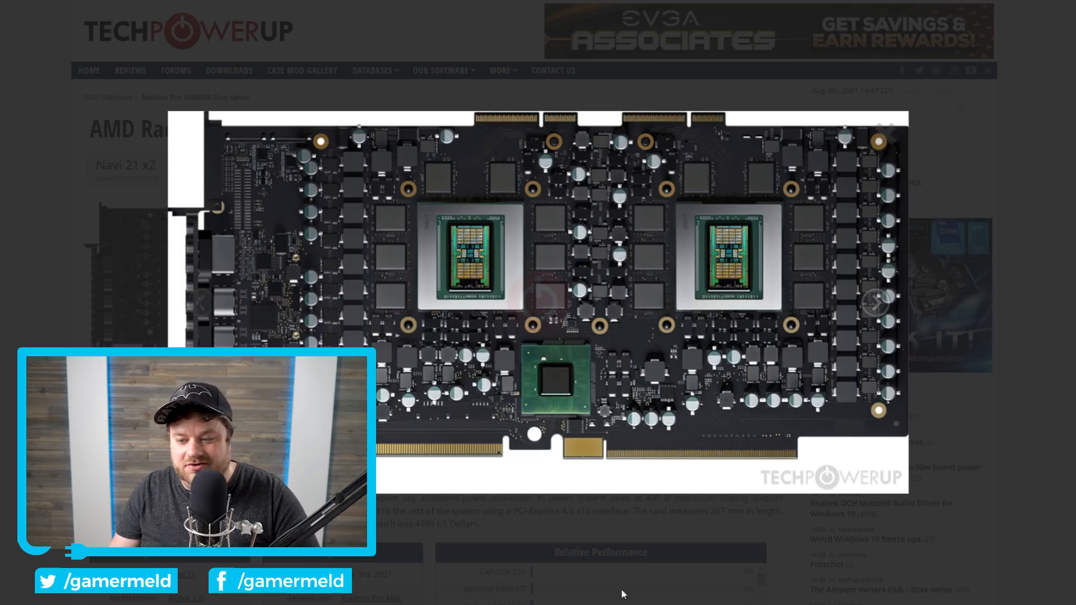
mouse_move(453, 435)
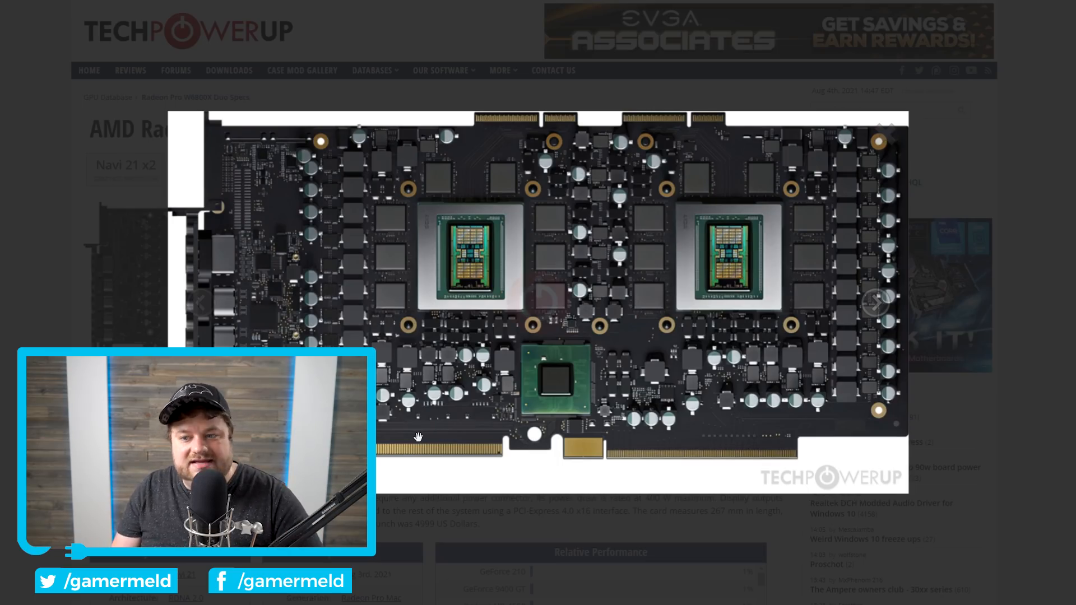
mouse_move(488, 300)
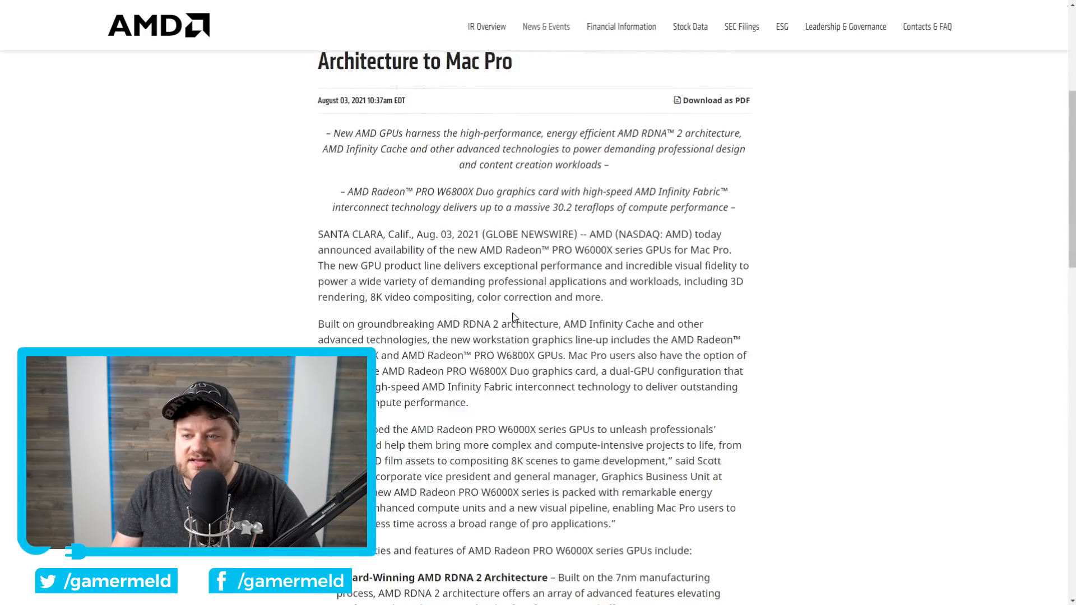
Scroll the AMD press release to the W6900X, W6800X and W6800X Duo spec table
scroll(up, 3)
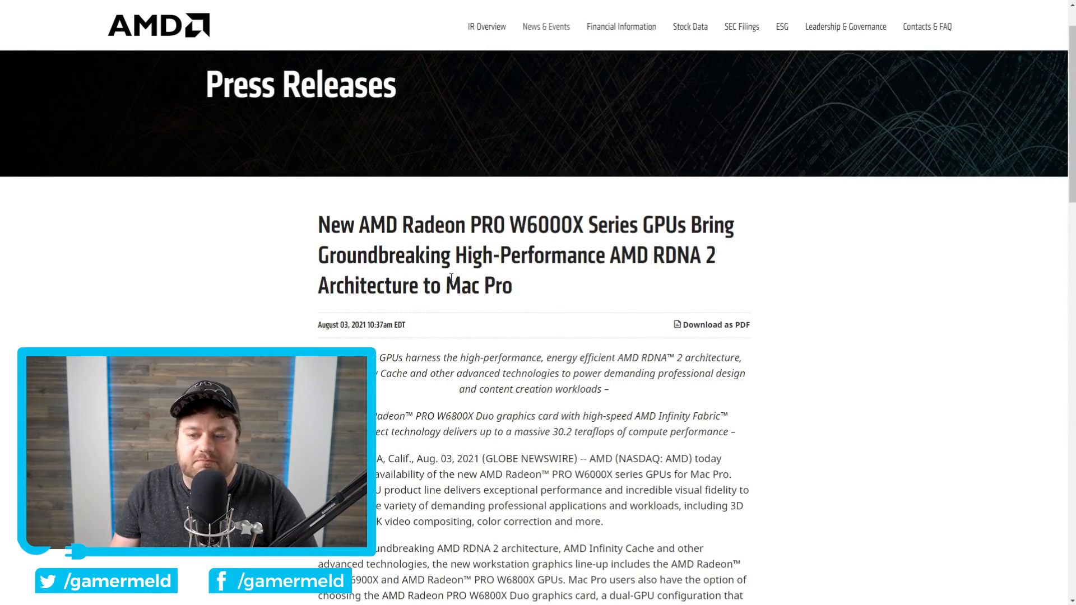
scroll(down, 3)
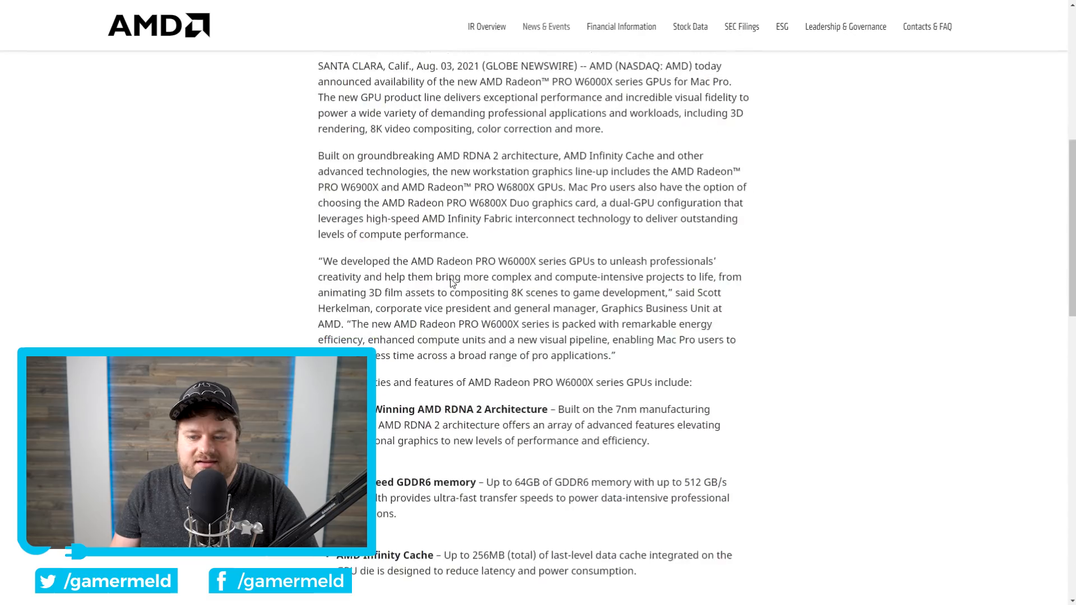
scroll(down, 3)
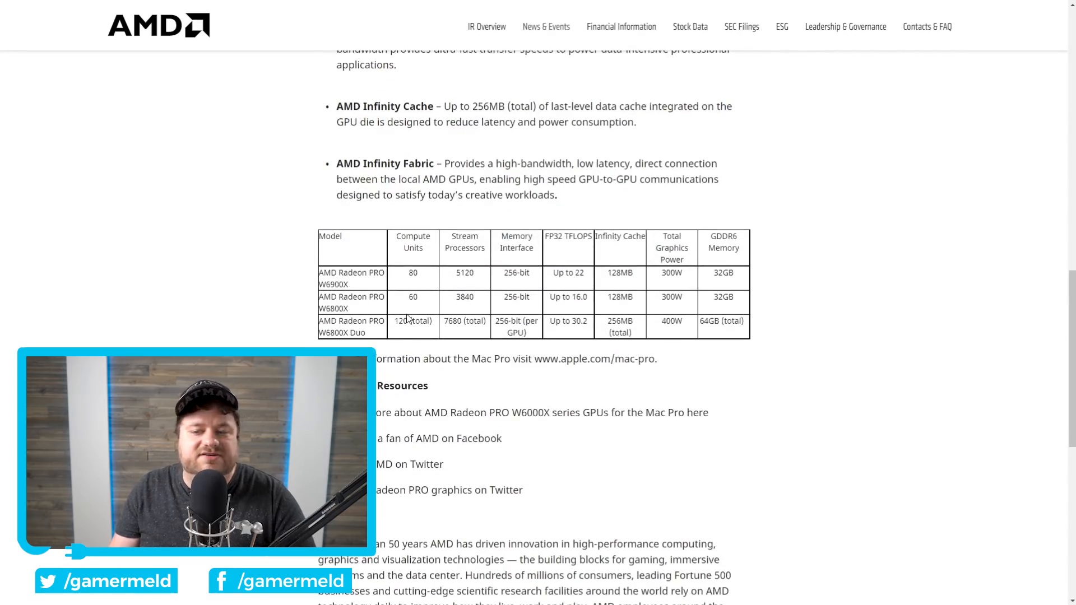